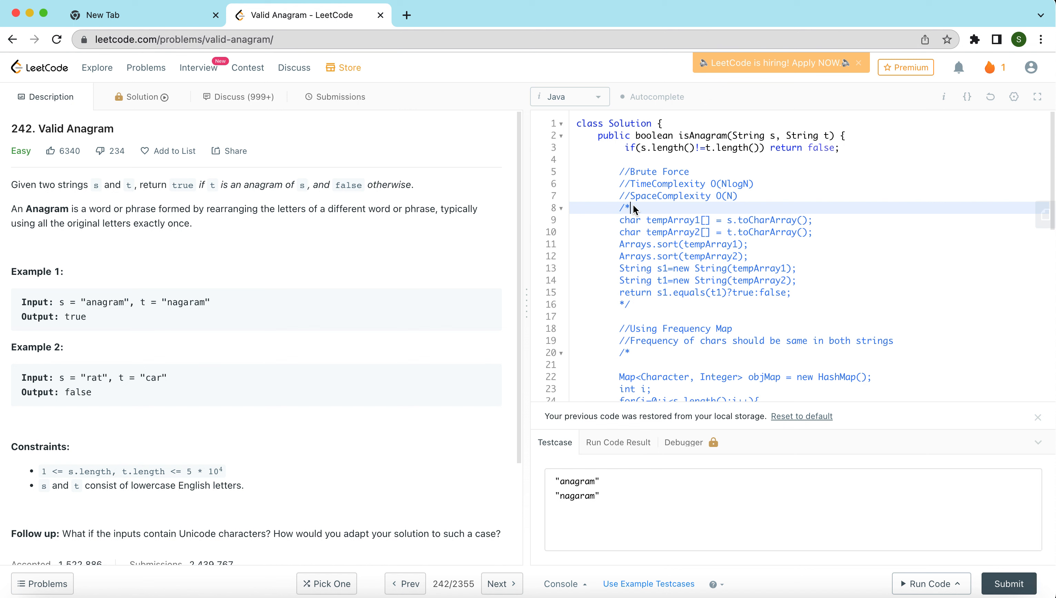
pyautogui.moveTo(374, 284)
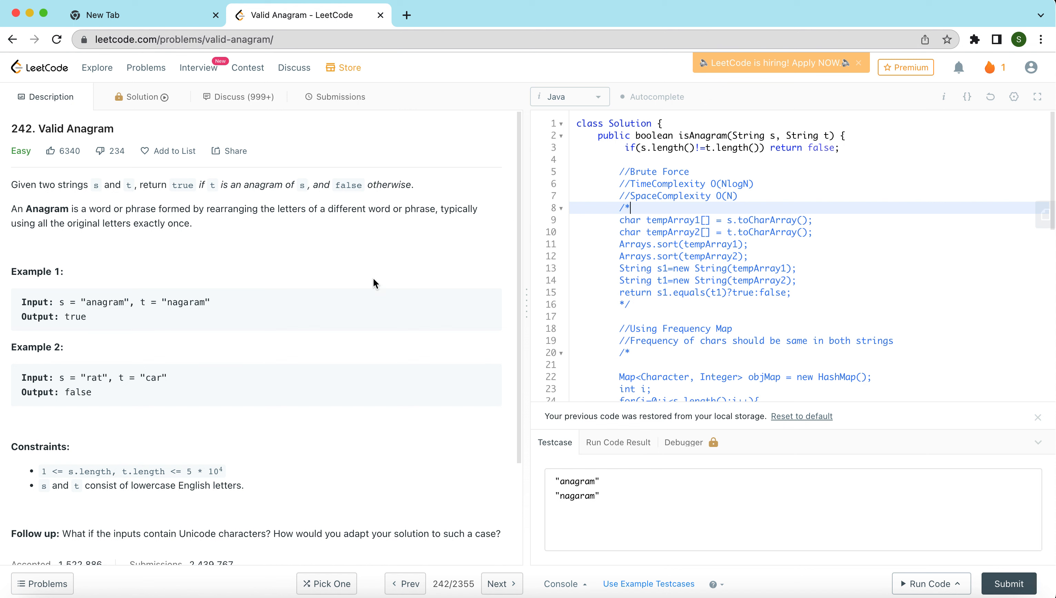
pyautogui.moveTo(217, 305)
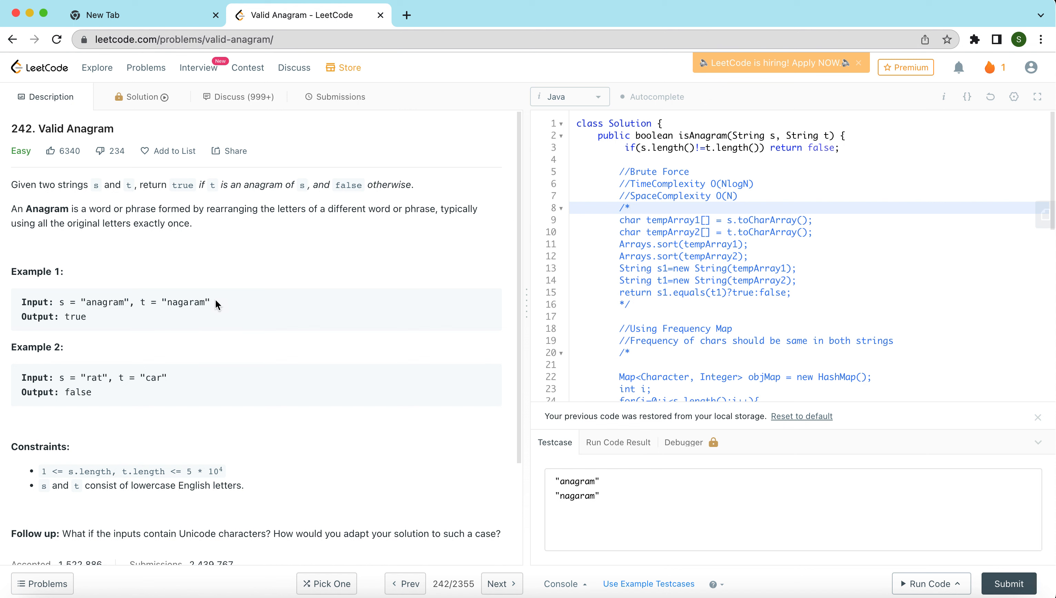
pyautogui.moveTo(154, 305)
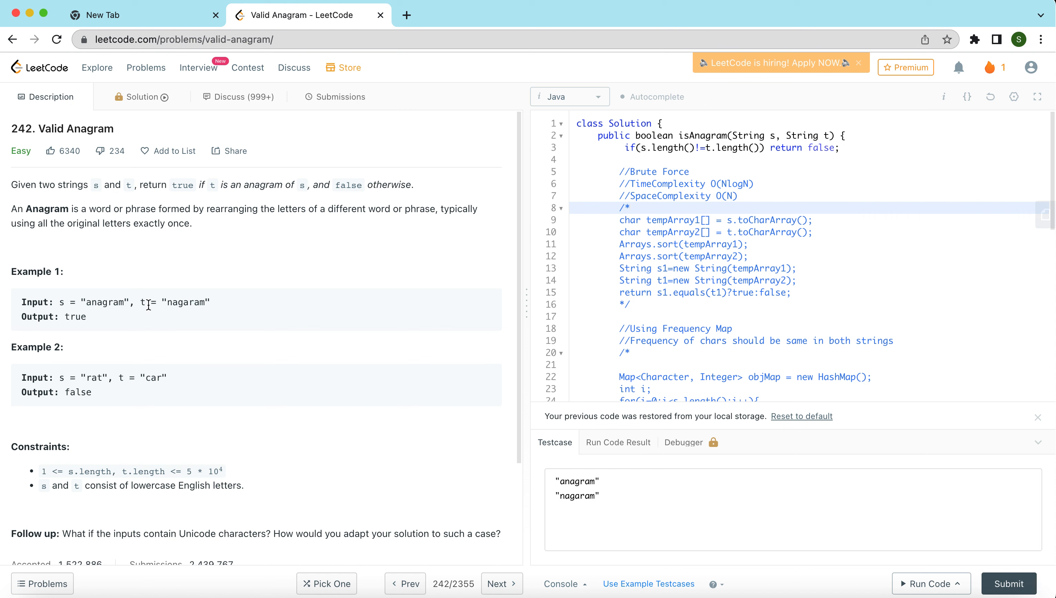
# Review the 'nagaram' example, the lowercase-letters constraint and the solution's length-check line
pyautogui.doubleClick(187, 302)
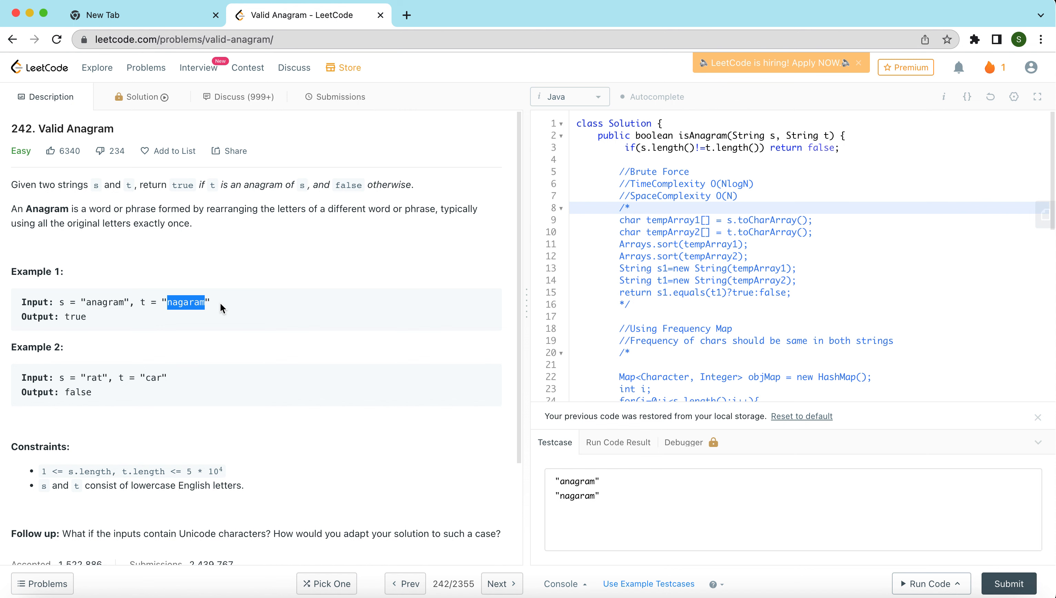
pyautogui.moveTo(192, 313)
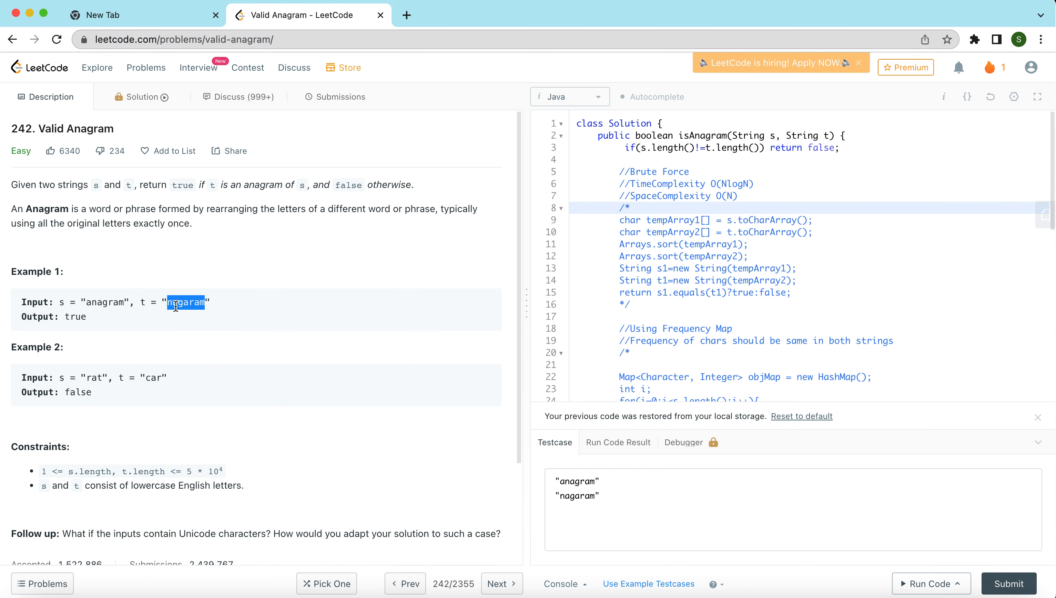
pyautogui.moveTo(216, 311)
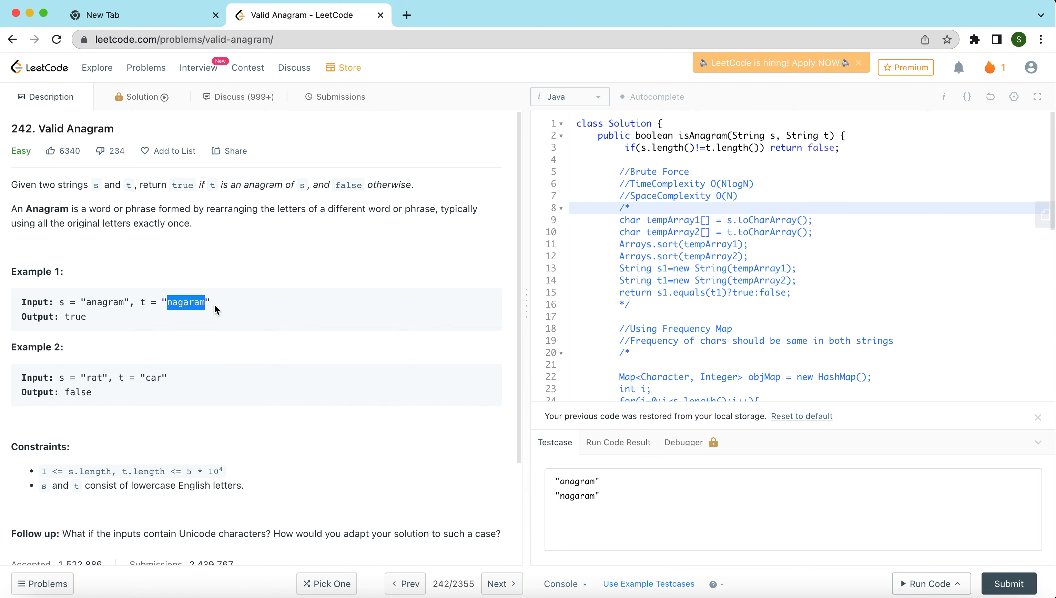
pyautogui.moveTo(86, 390)
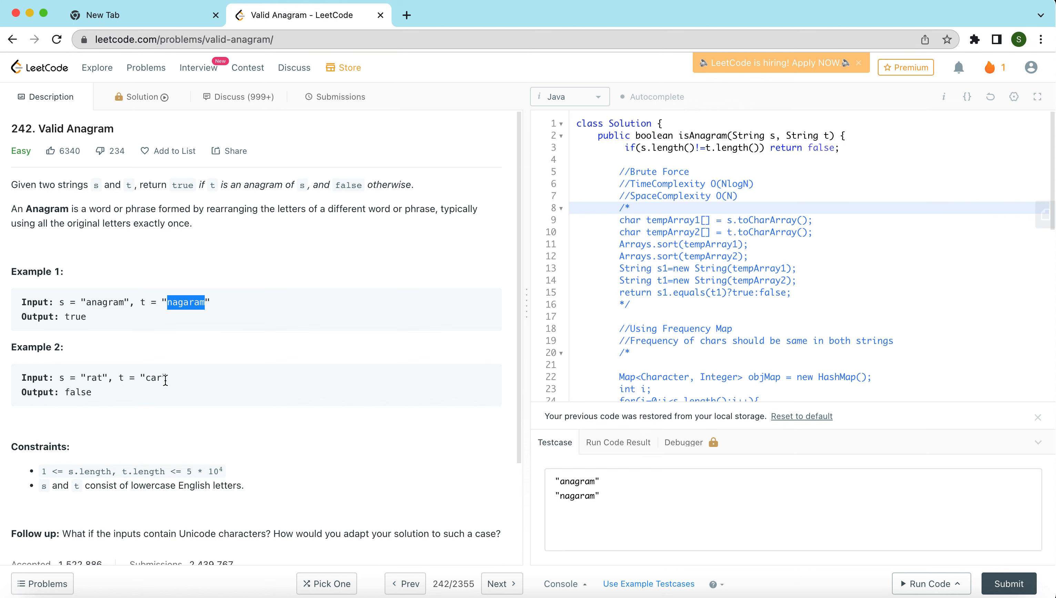
pyautogui.moveTo(83, 461)
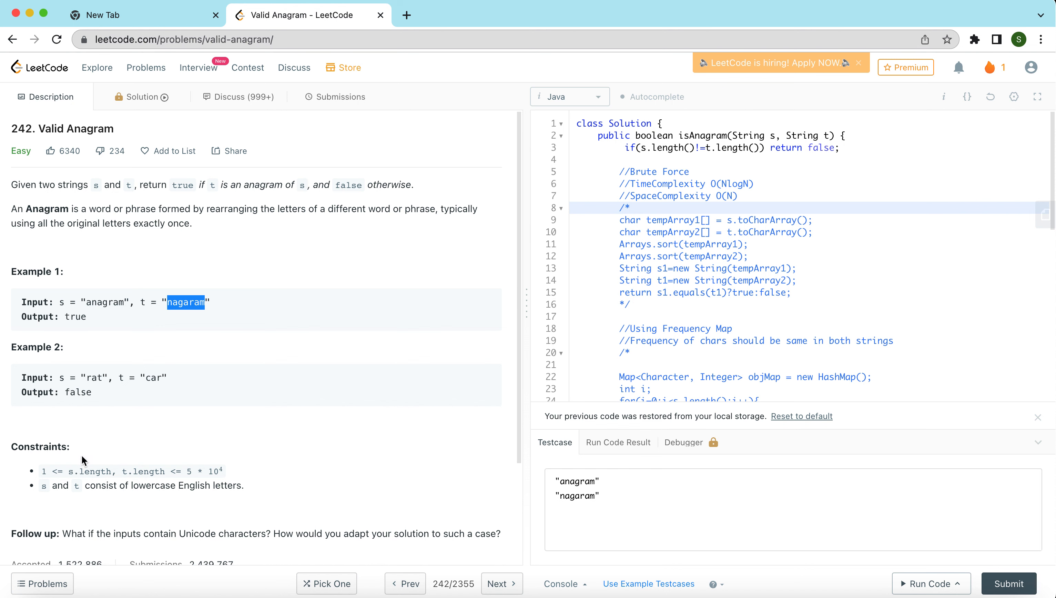
pyautogui.moveTo(124, 466)
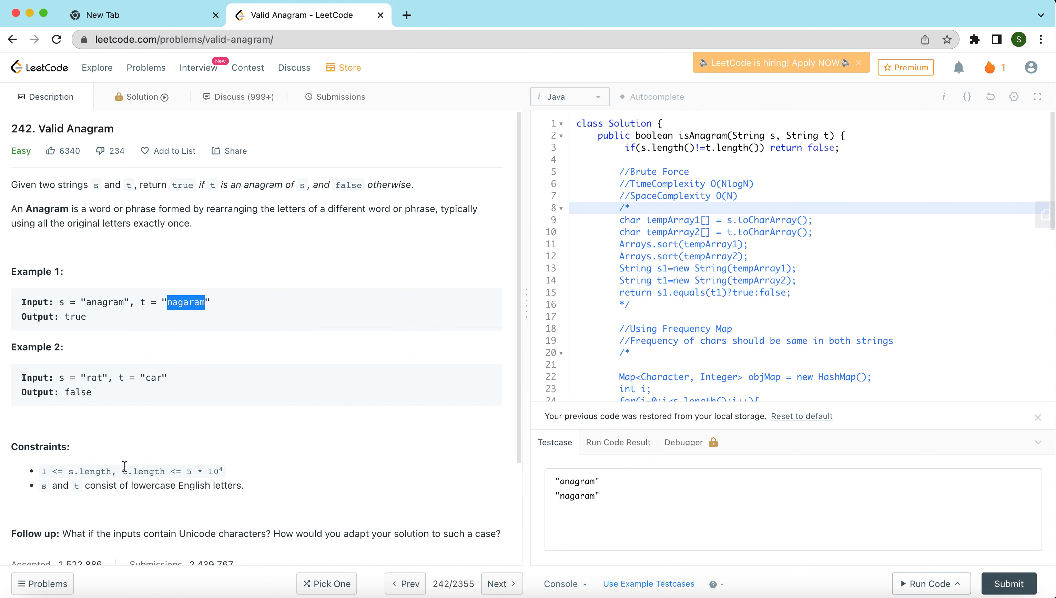
pyautogui.moveTo(225, 475)
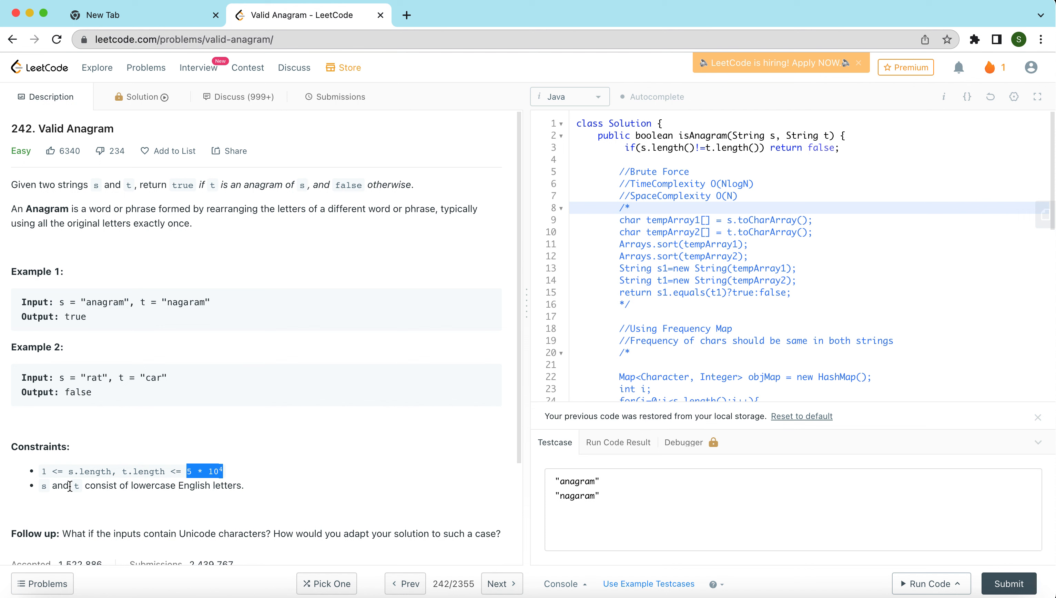
pyautogui.click(249, 490)
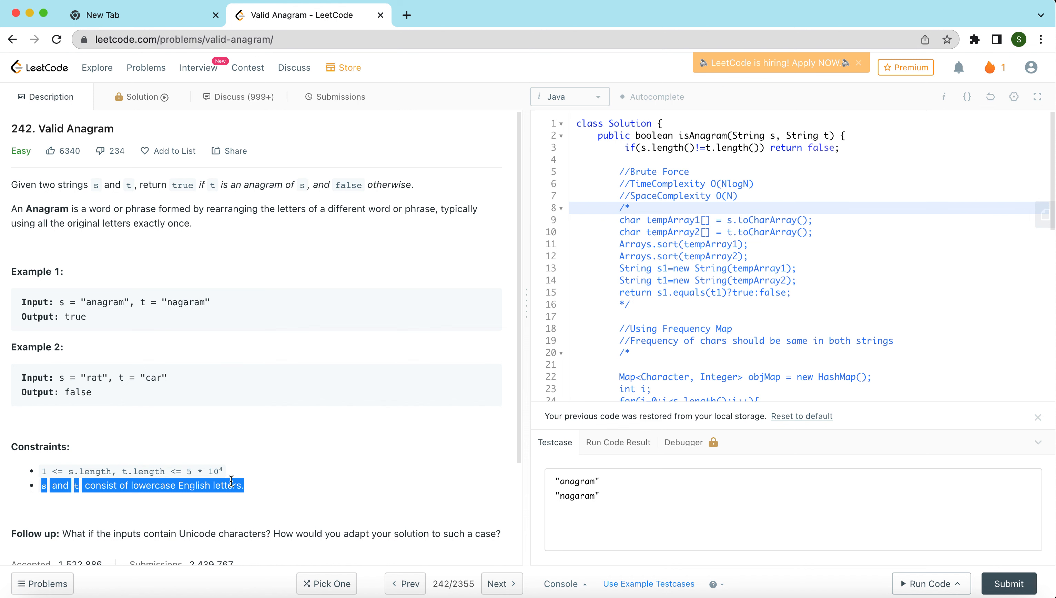
pyautogui.click(250, 489)
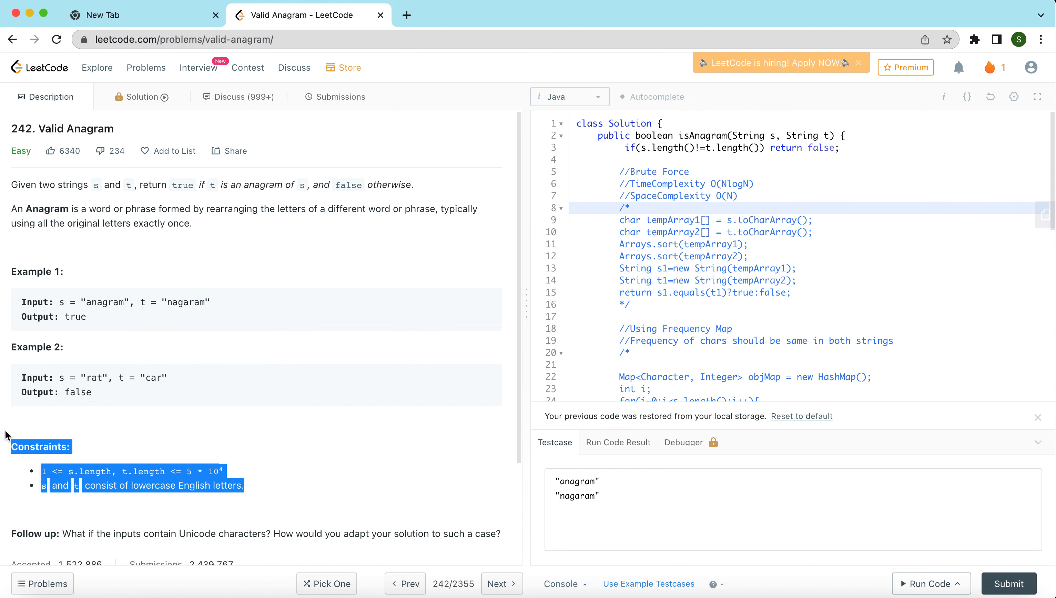
pyautogui.moveTo(124, 422)
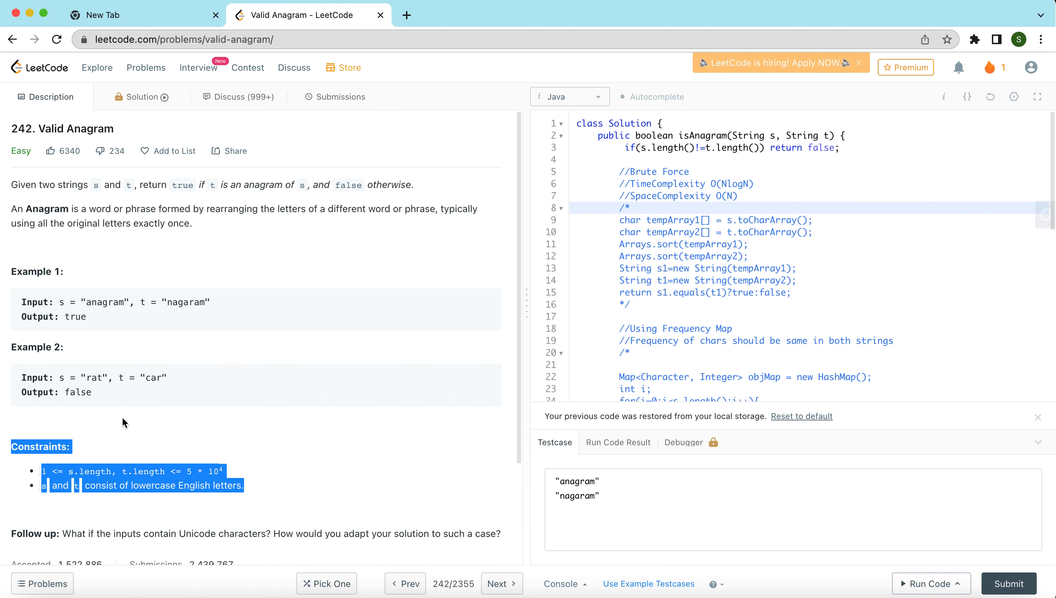
pyautogui.click(633, 208)
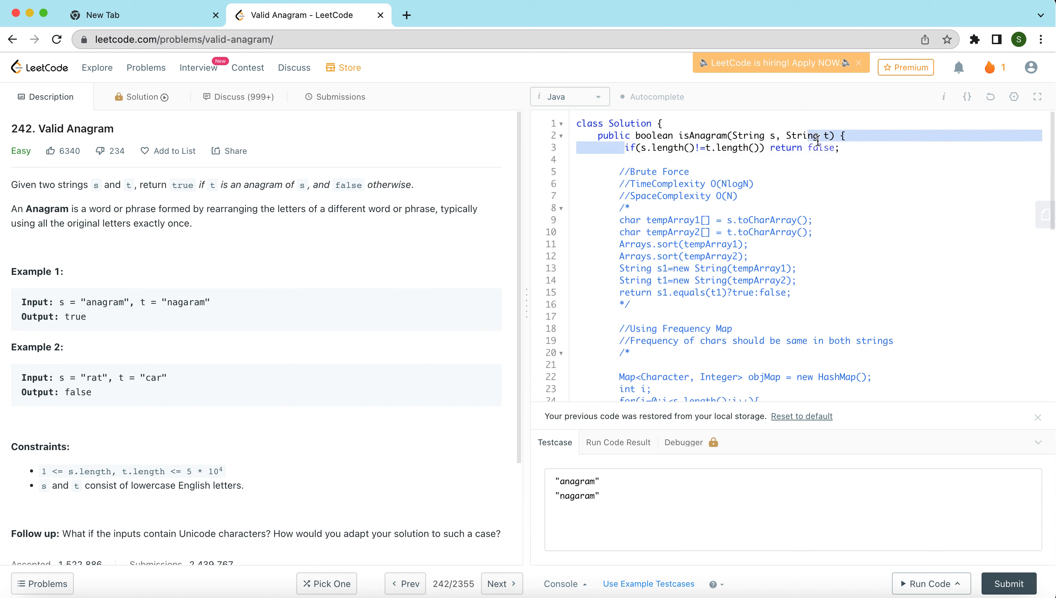
pyautogui.click(846, 147)
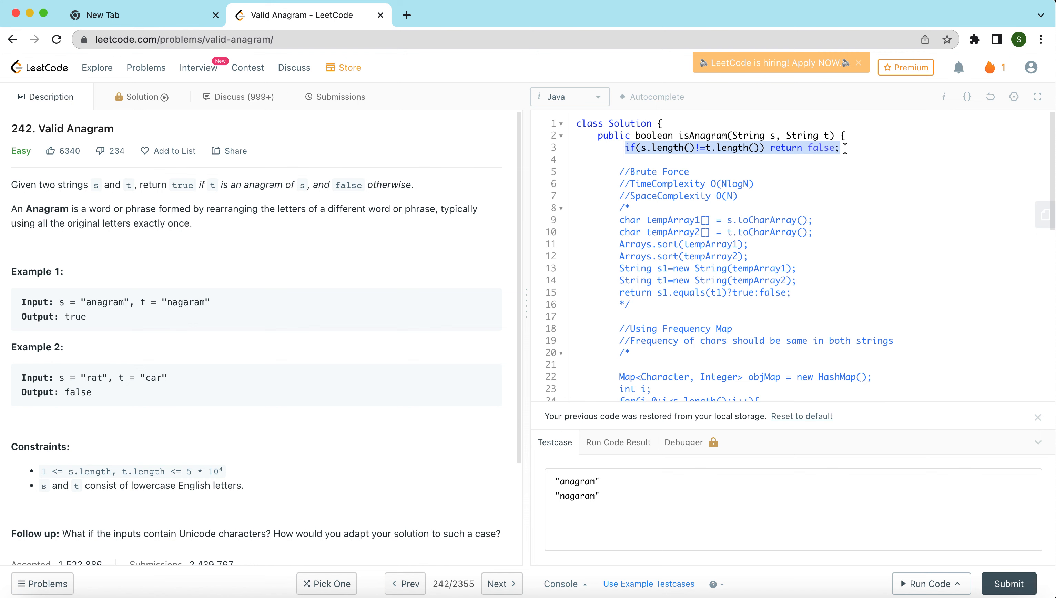
# Remove the /* and */ around the sorting code and start a Run Code on the example
pyautogui.click(631, 208)
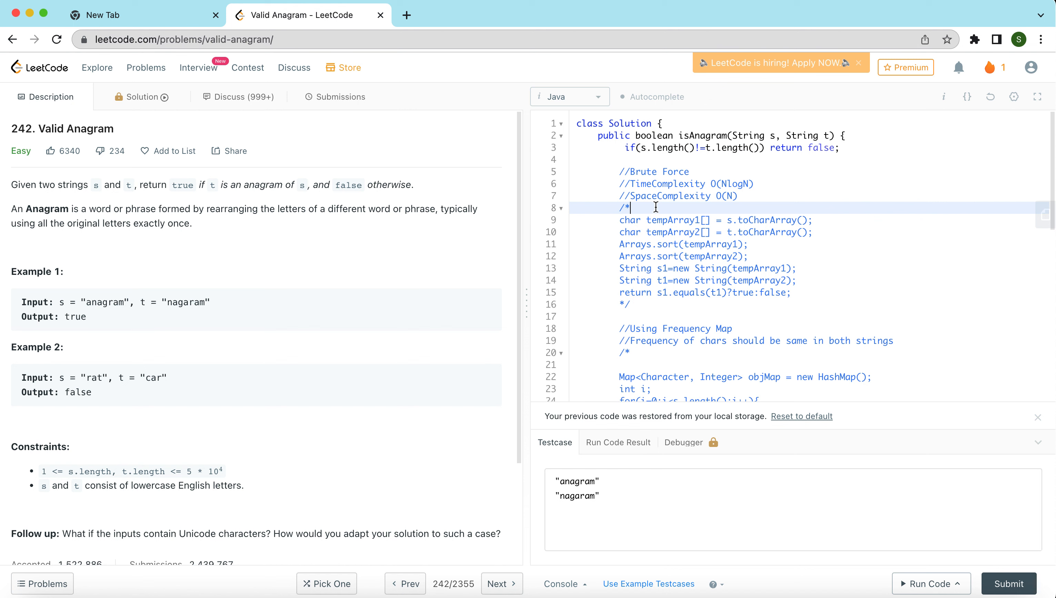
pyautogui.press('Backspace')
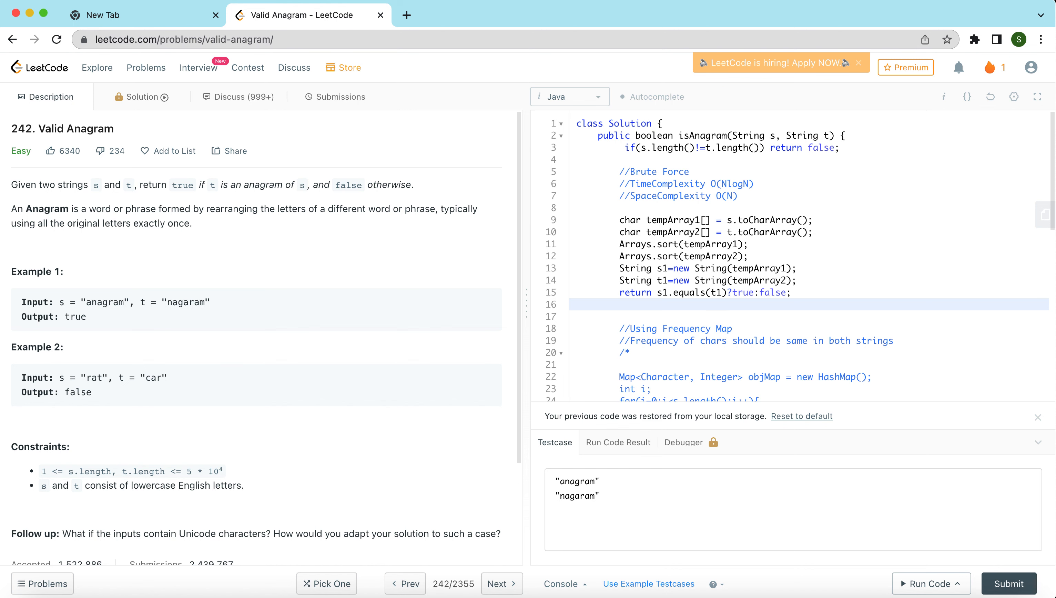
pyautogui.click(620, 304)
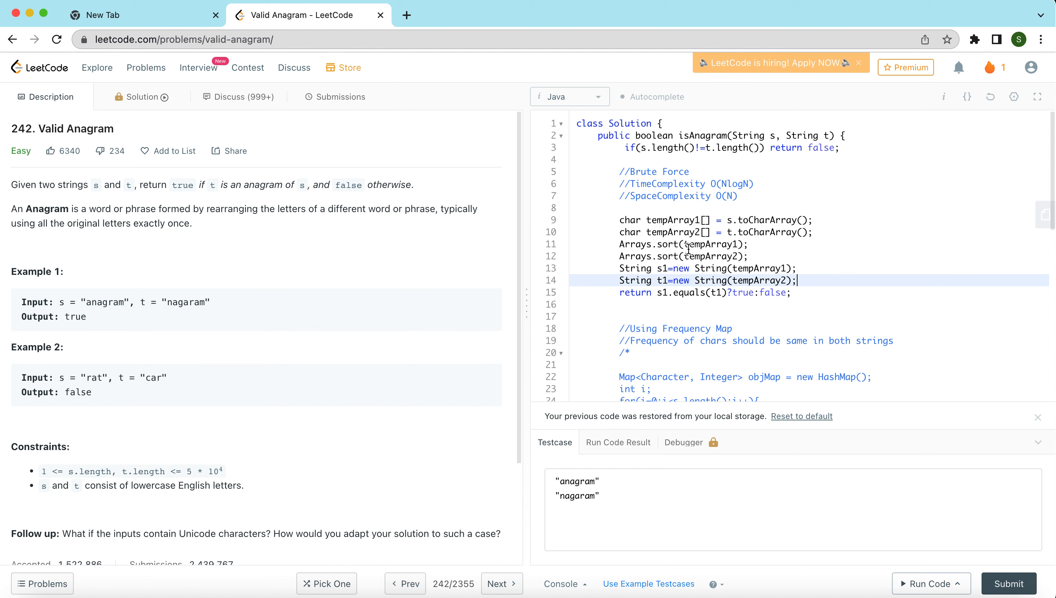
pyautogui.moveTo(668, 292)
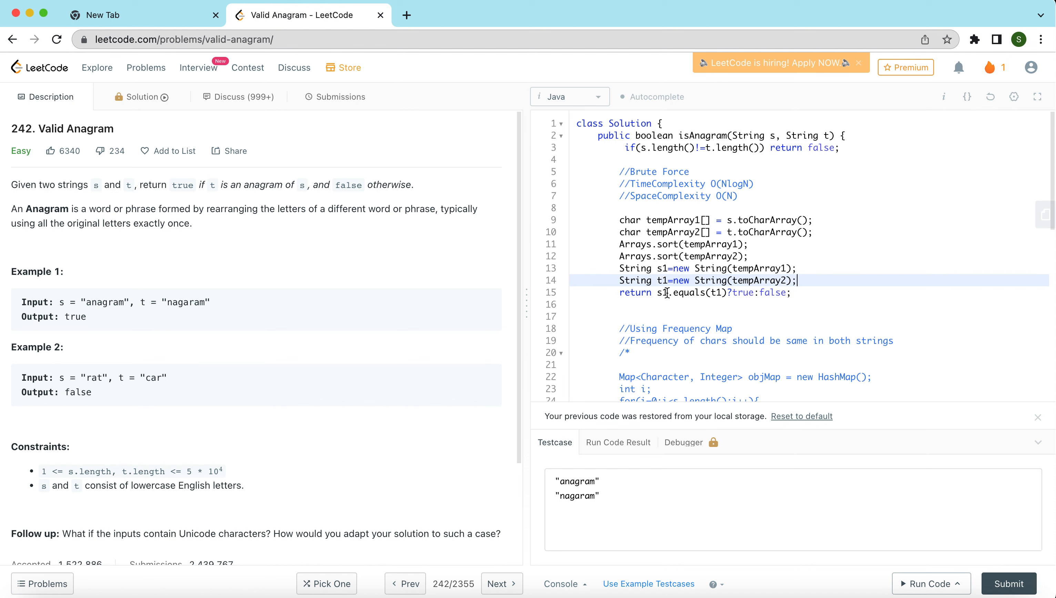
pyautogui.click(745, 292)
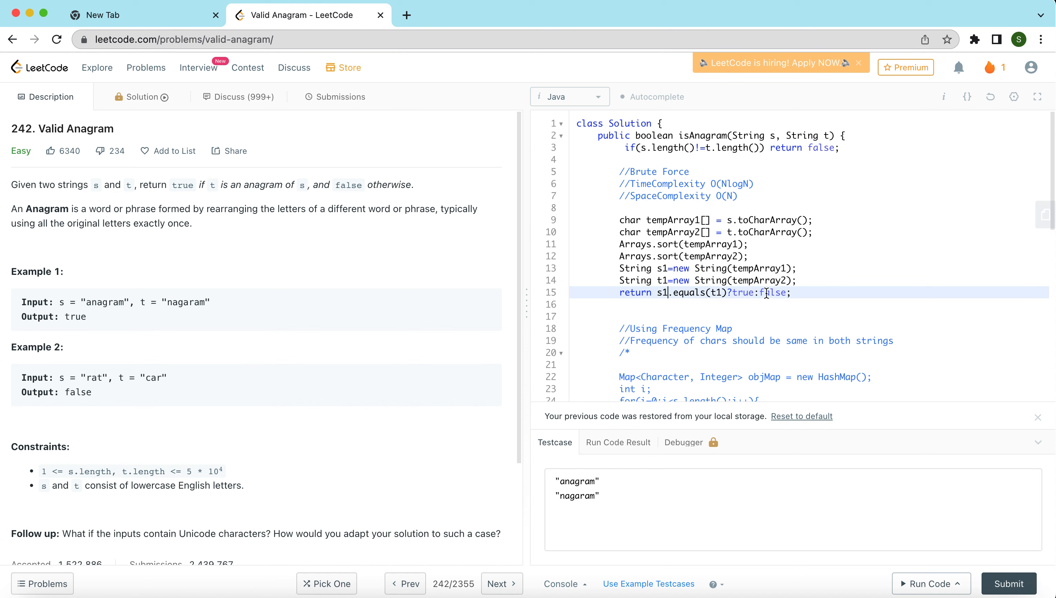
pyautogui.click(929, 582)
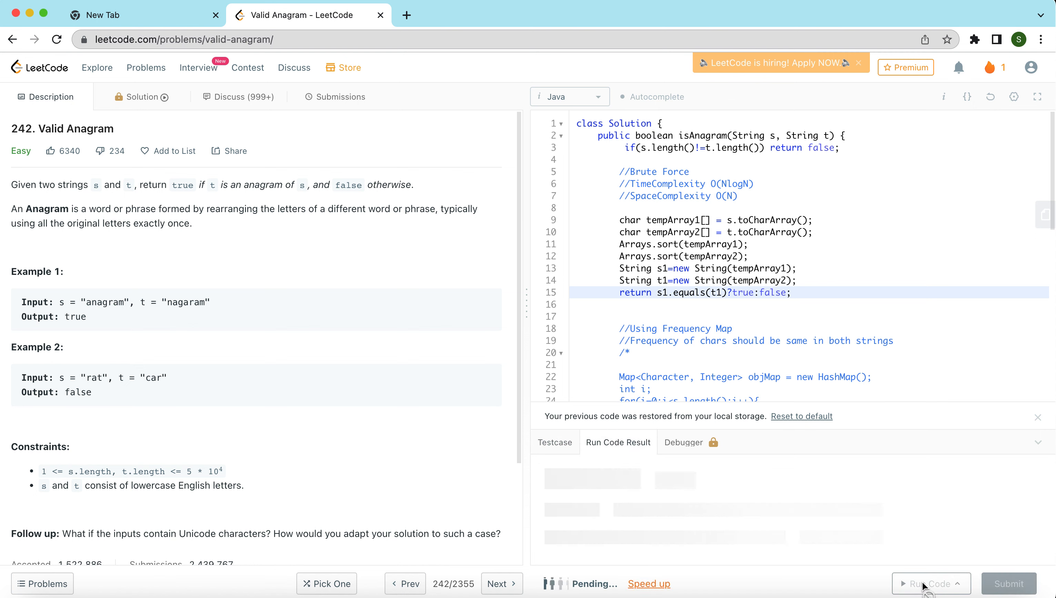
pyautogui.click(932, 582)
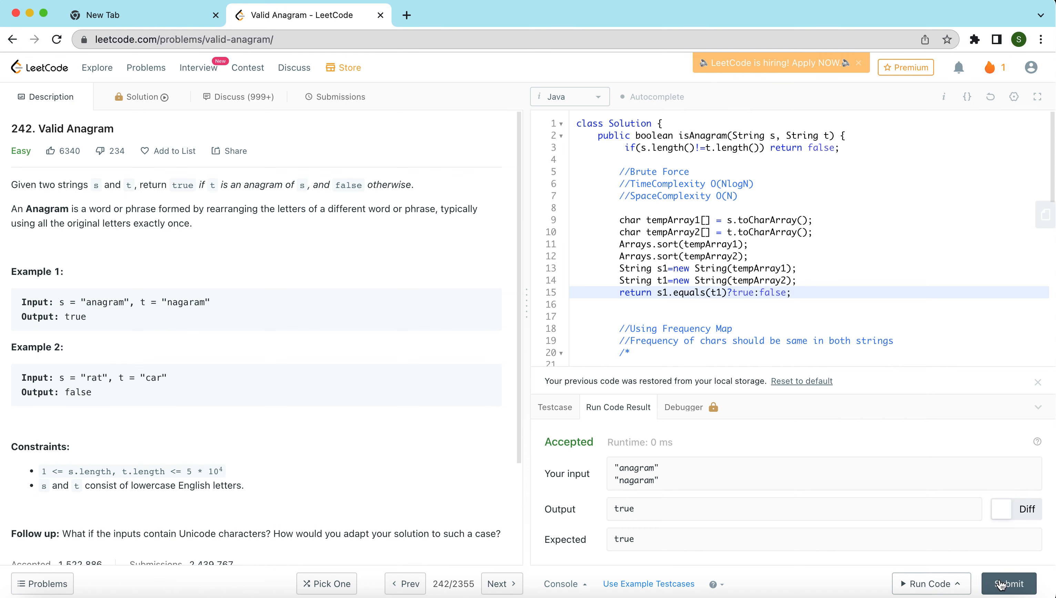
pyautogui.click(1009, 583)
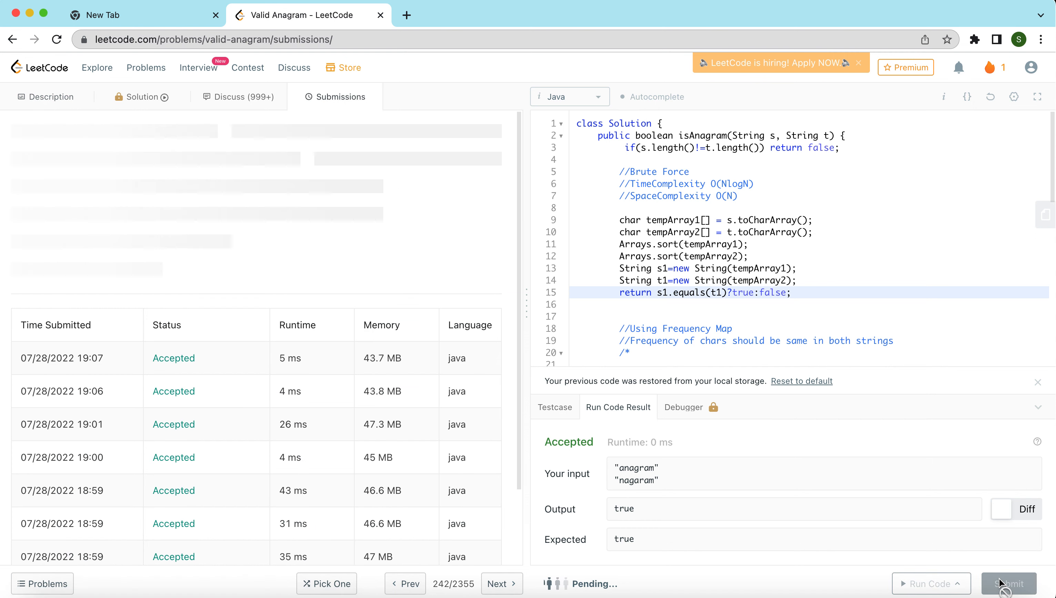
pyautogui.click(1008, 583)
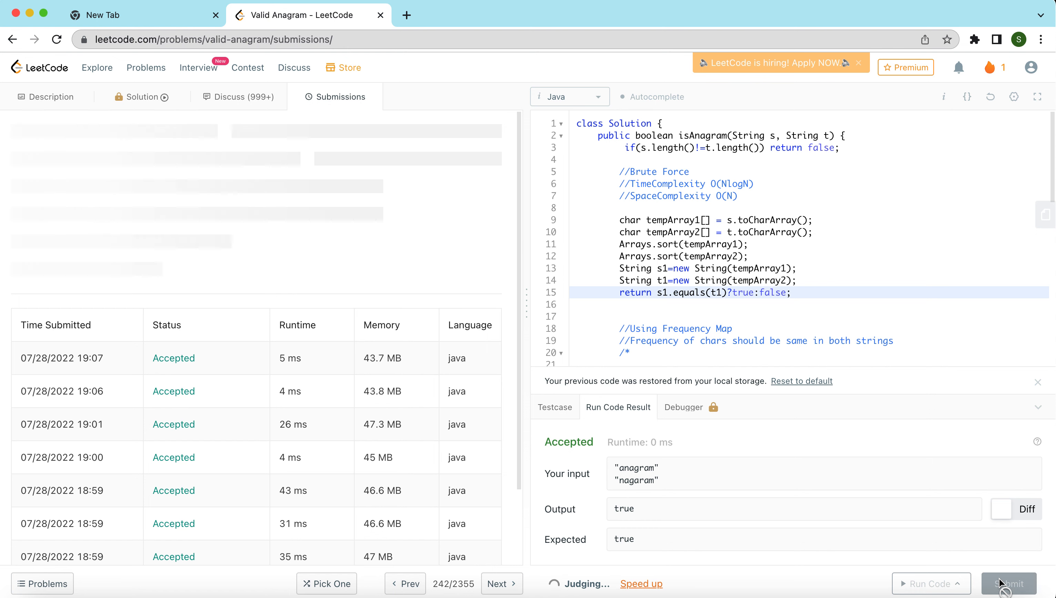
pyautogui.click(1009, 583)
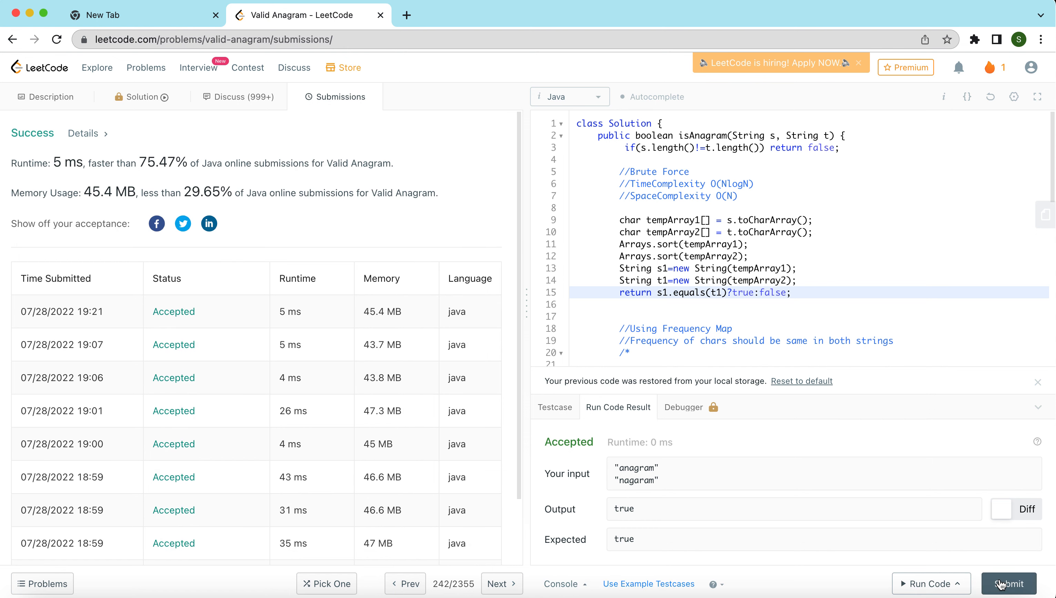
pyautogui.moveTo(68, 168)
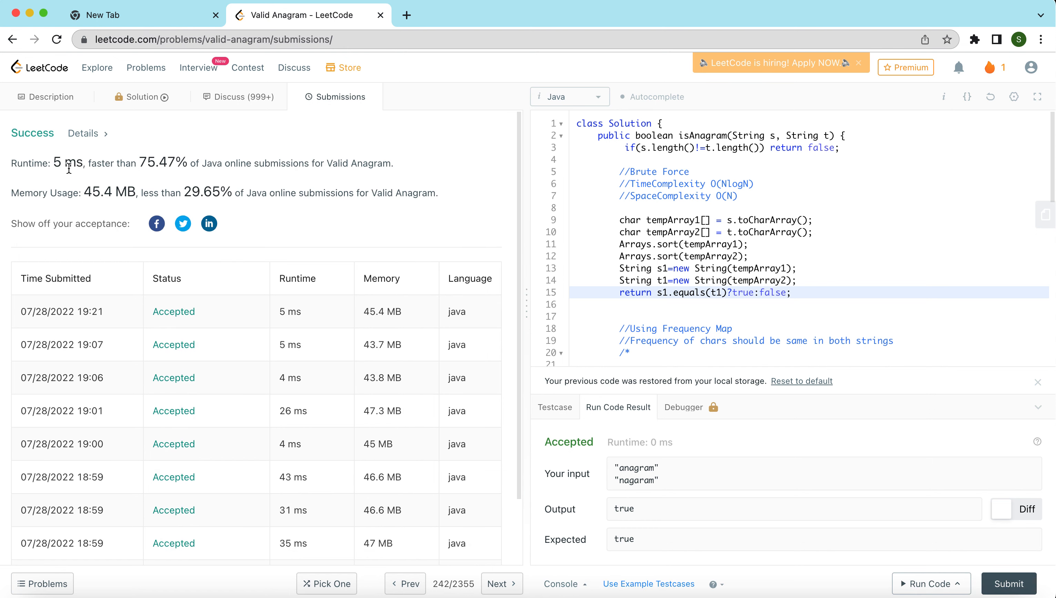
pyautogui.moveTo(176, 165)
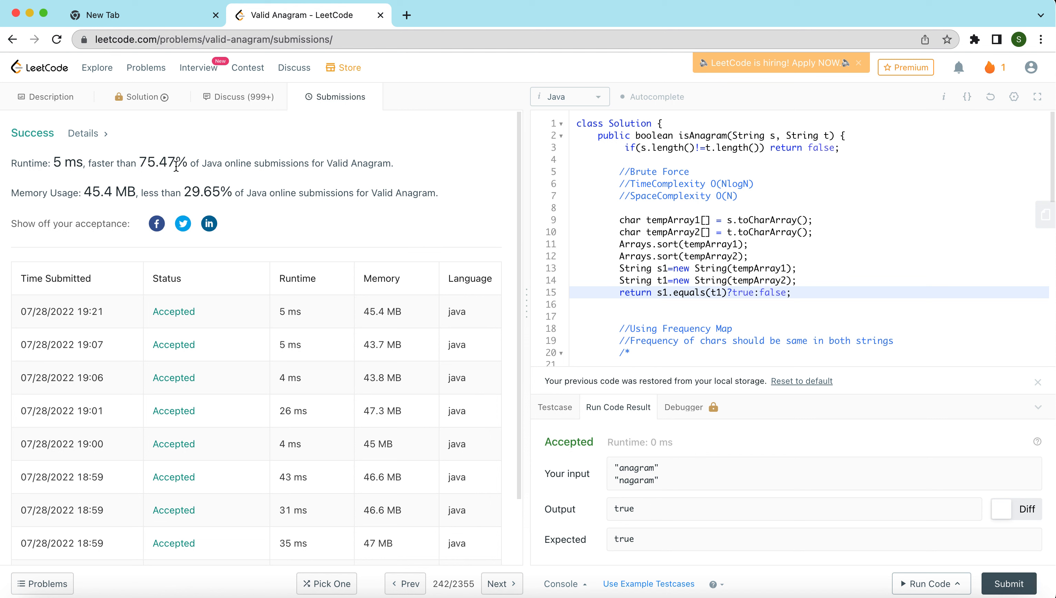
pyautogui.moveTo(140, 198)
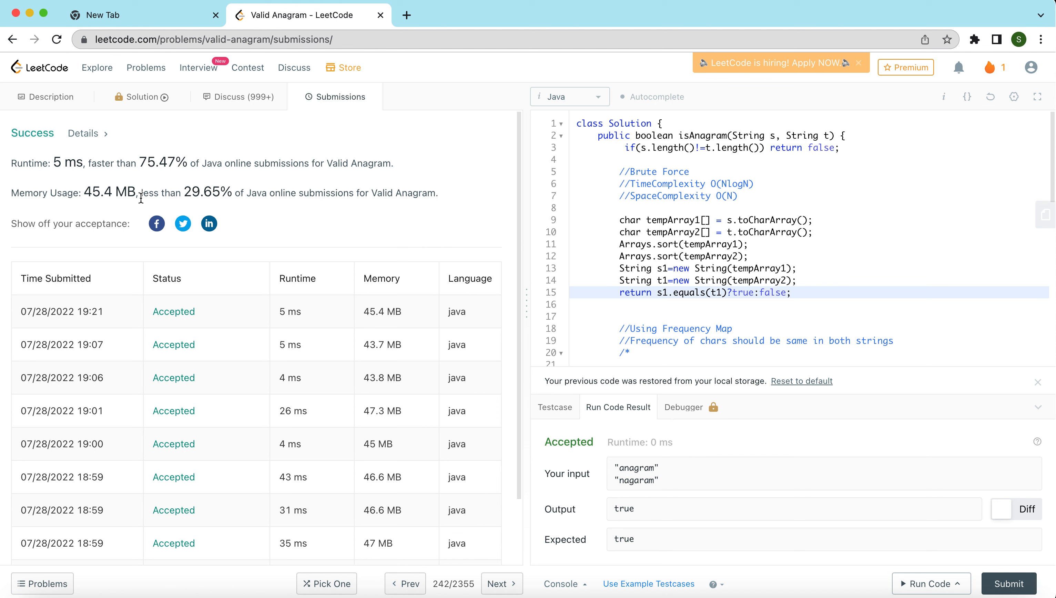
pyautogui.moveTo(236, 205)
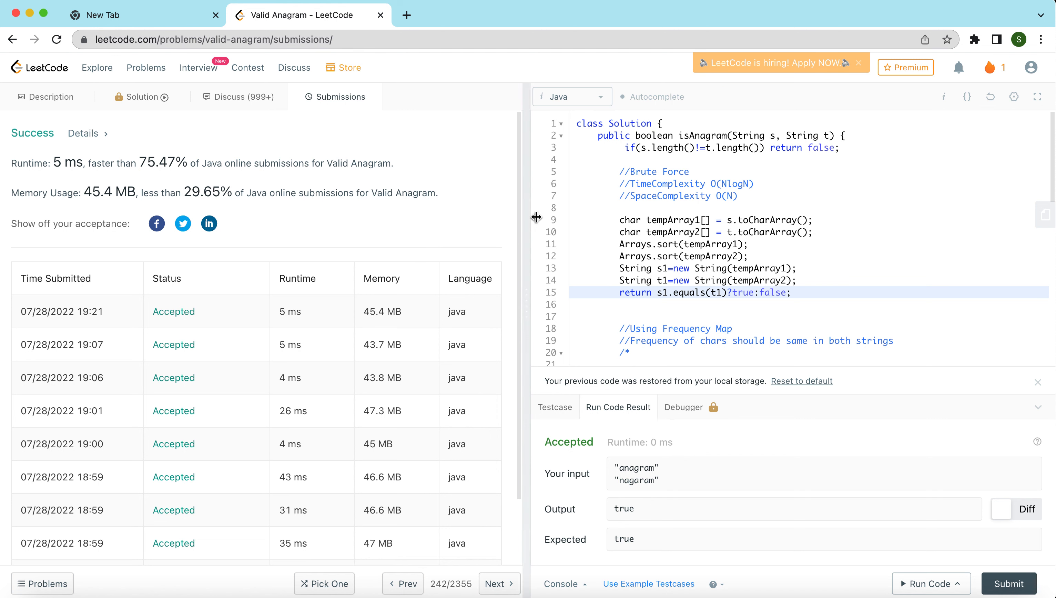
pyautogui.moveTo(801, 295)
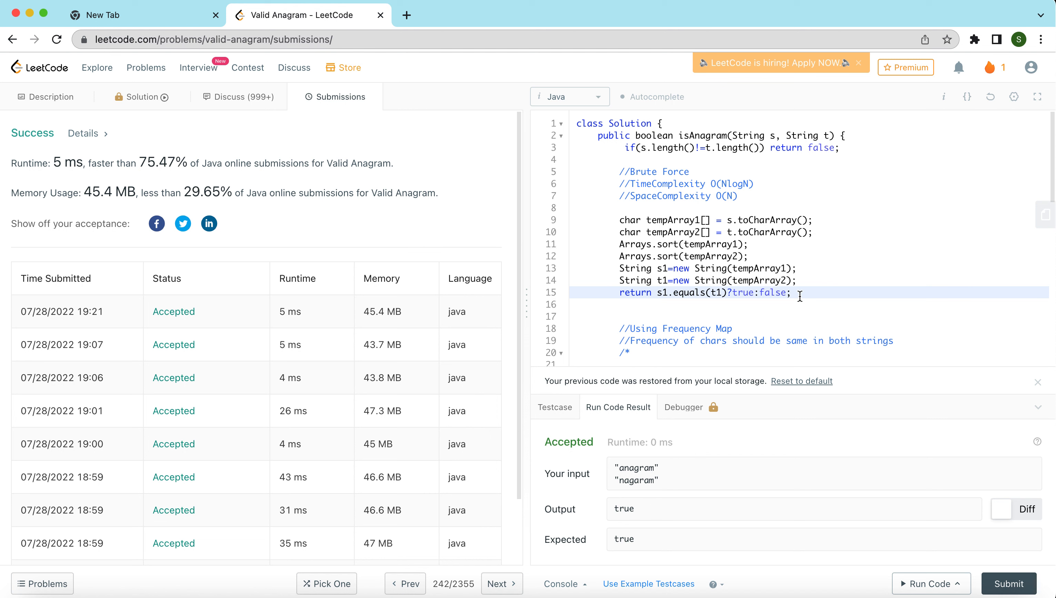
pyautogui.moveTo(665, 243)
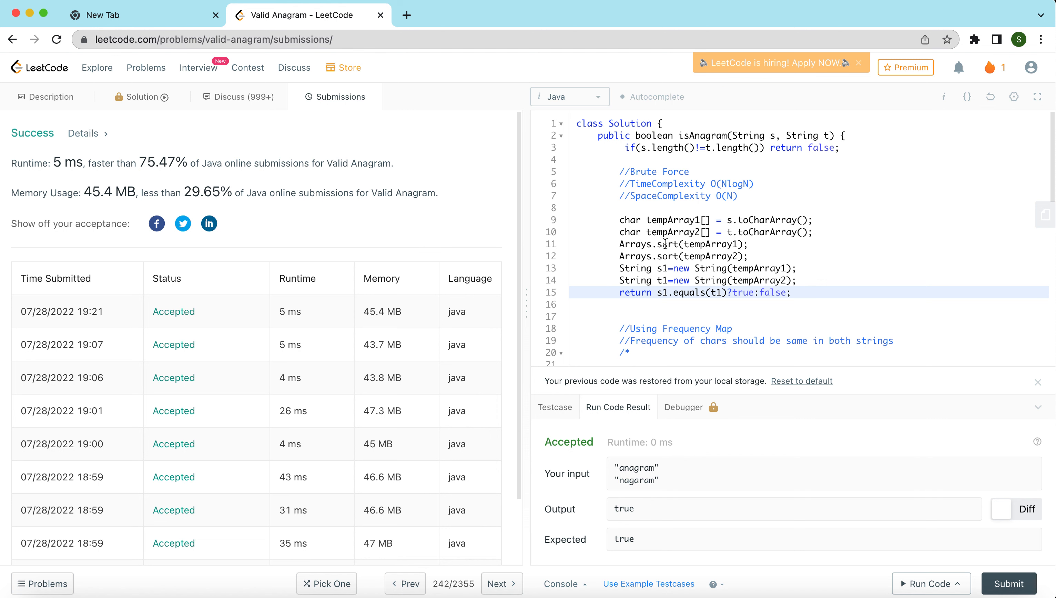
pyautogui.click(800, 292)
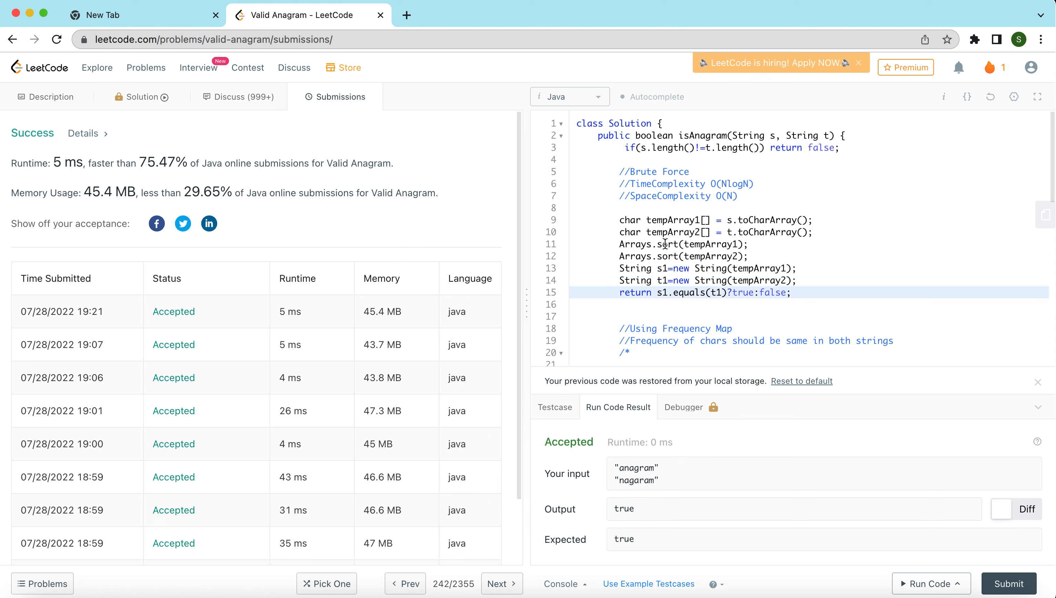
pyautogui.click(621, 207)
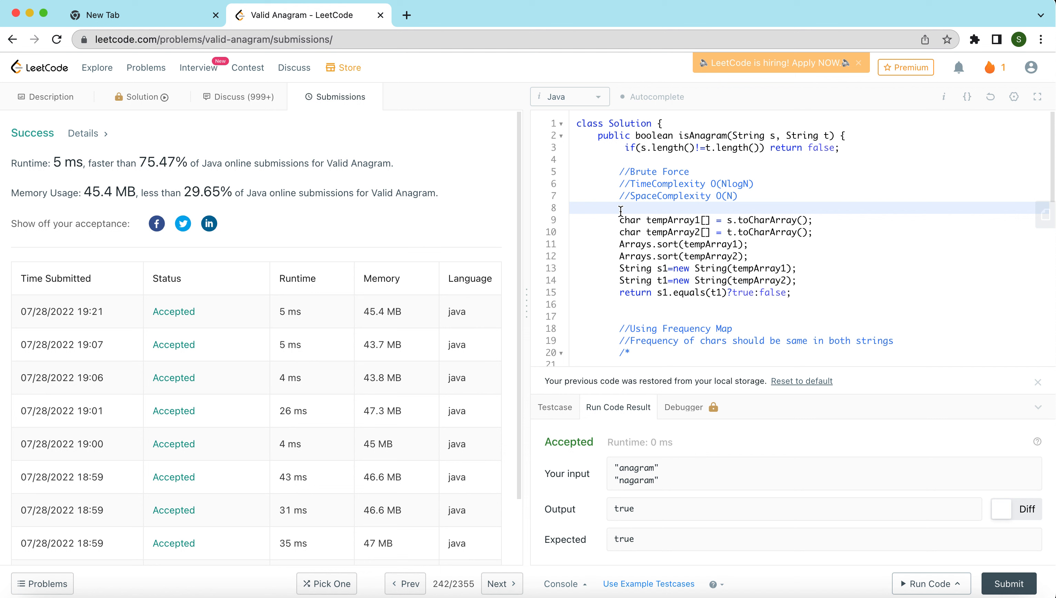
# Wrap the sorting block in /* */ and strip the comment markers around the HashMap frequency-map block
pyautogui.write('/*')
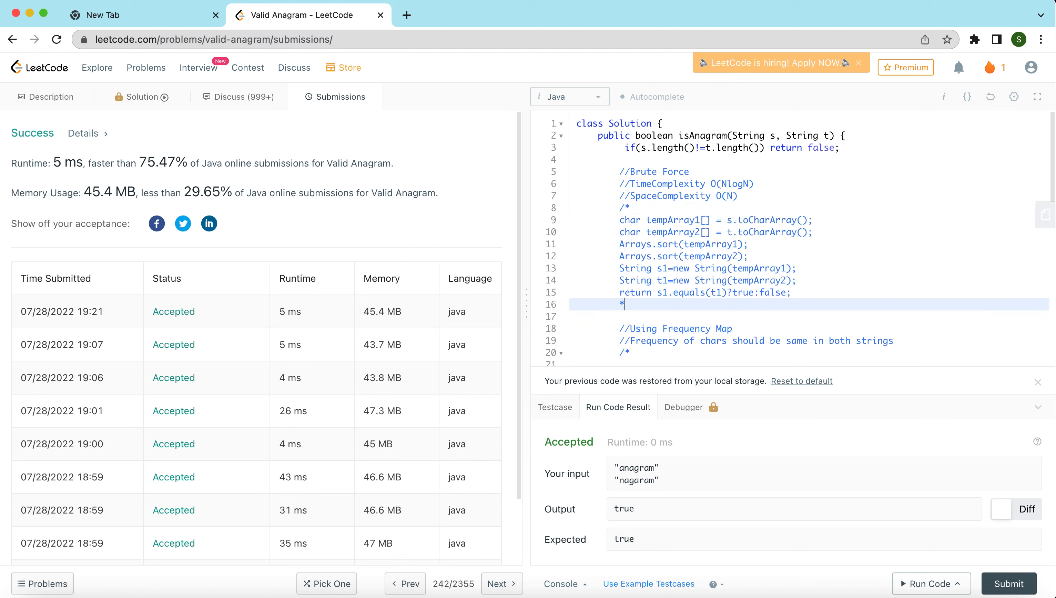
pyautogui.scroll(-3)
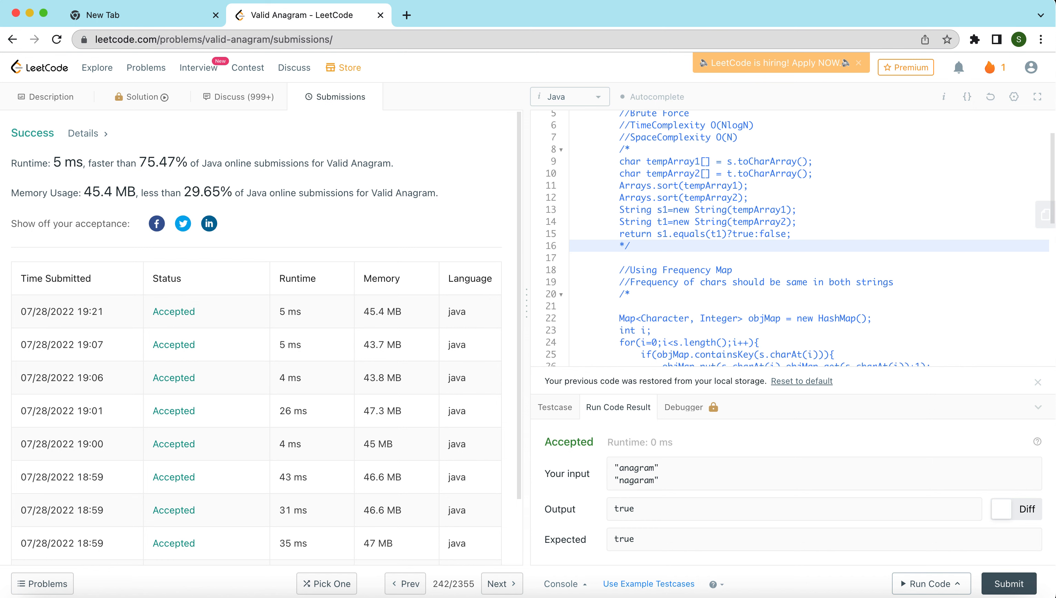
pyautogui.click(629, 246)
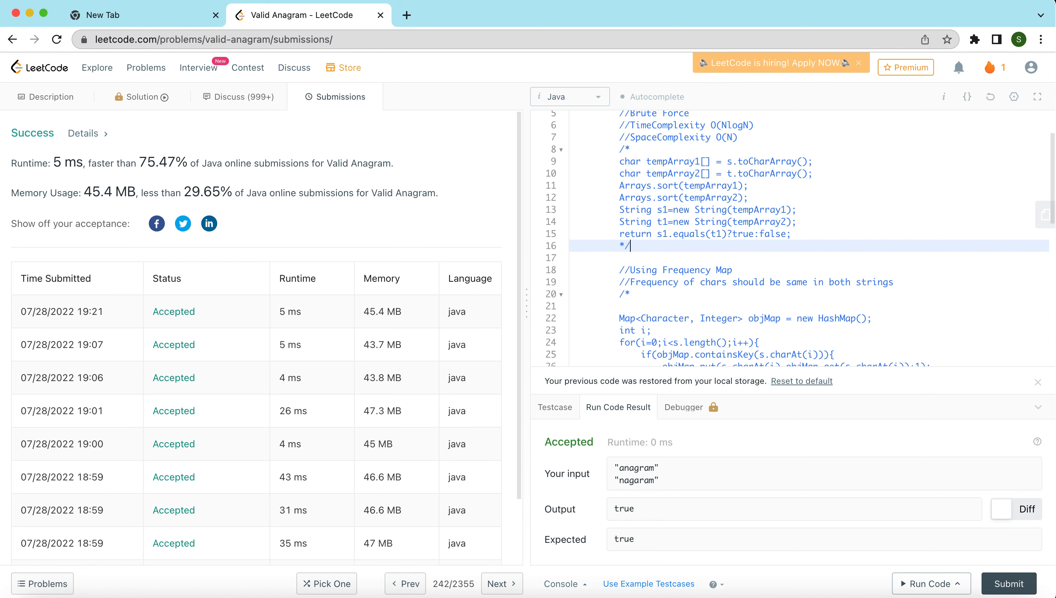
pyautogui.scroll(-3)
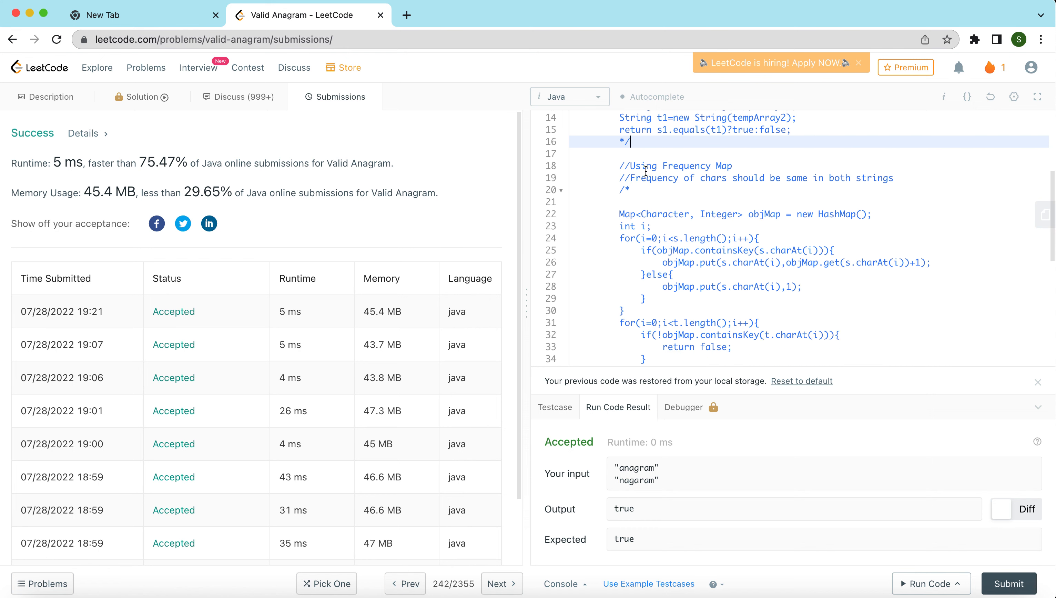
pyautogui.click(640, 190)
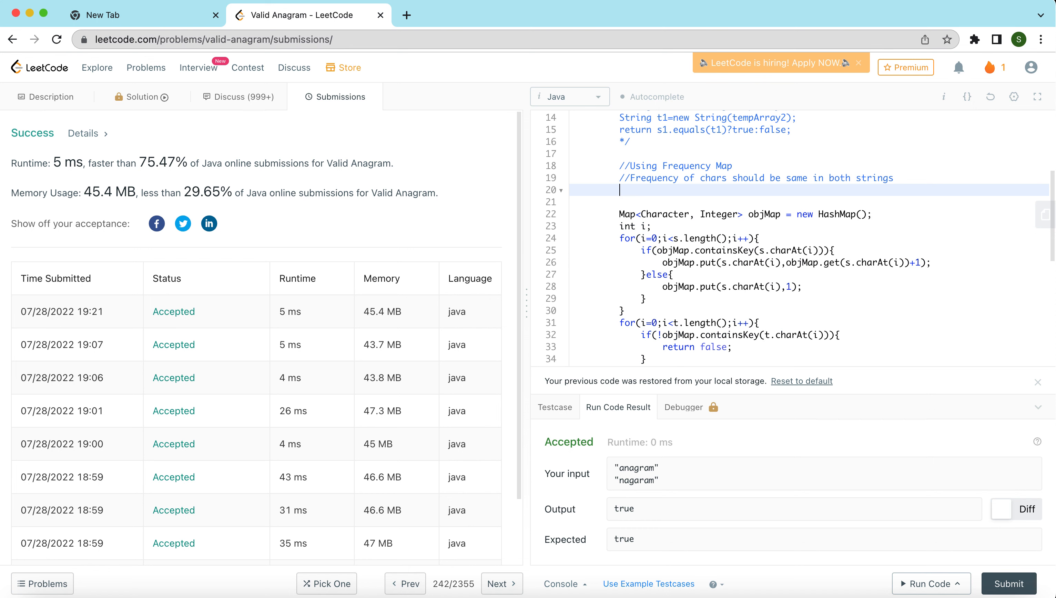
pyautogui.scroll(-3)
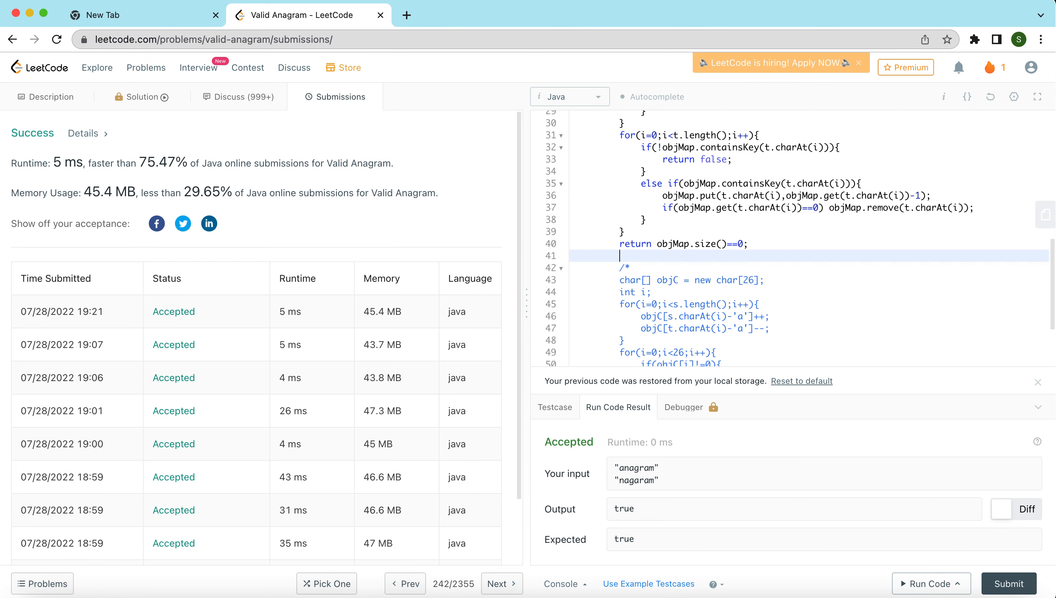
pyautogui.scroll(3)
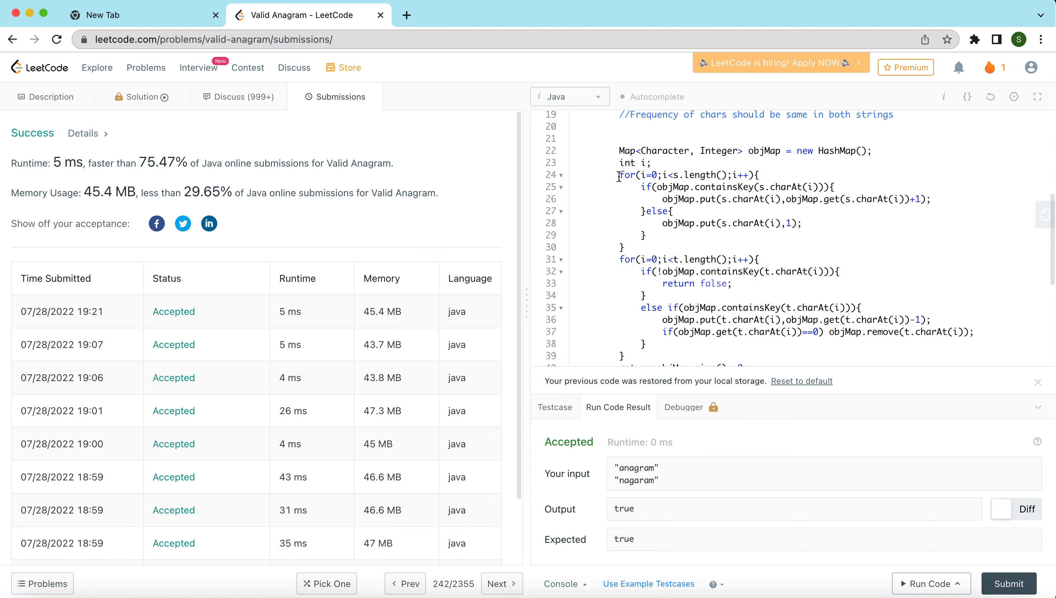
pyautogui.click(632, 247)
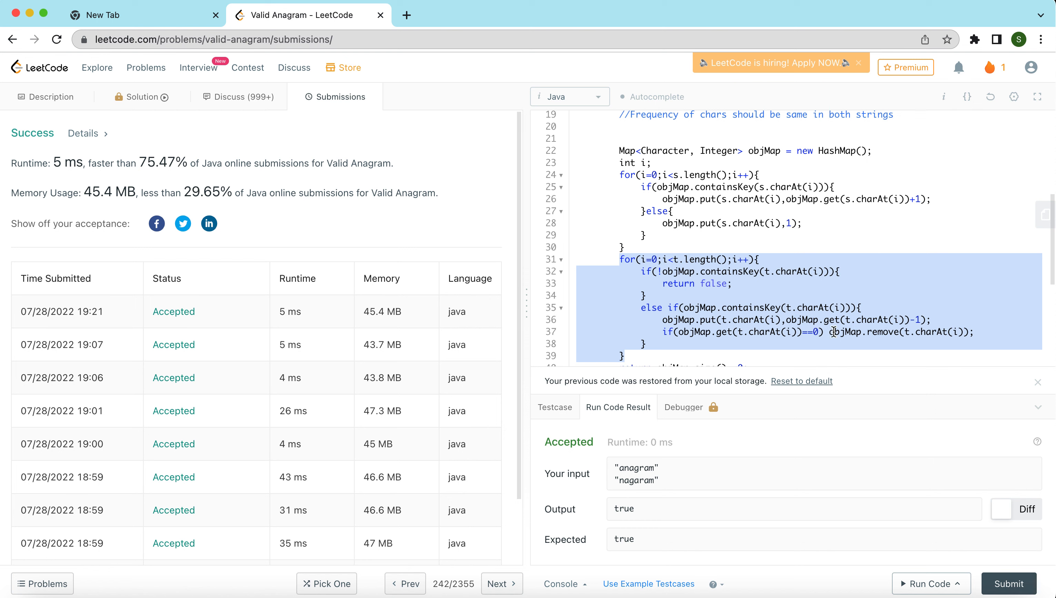
pyautogui.scroll(-3)
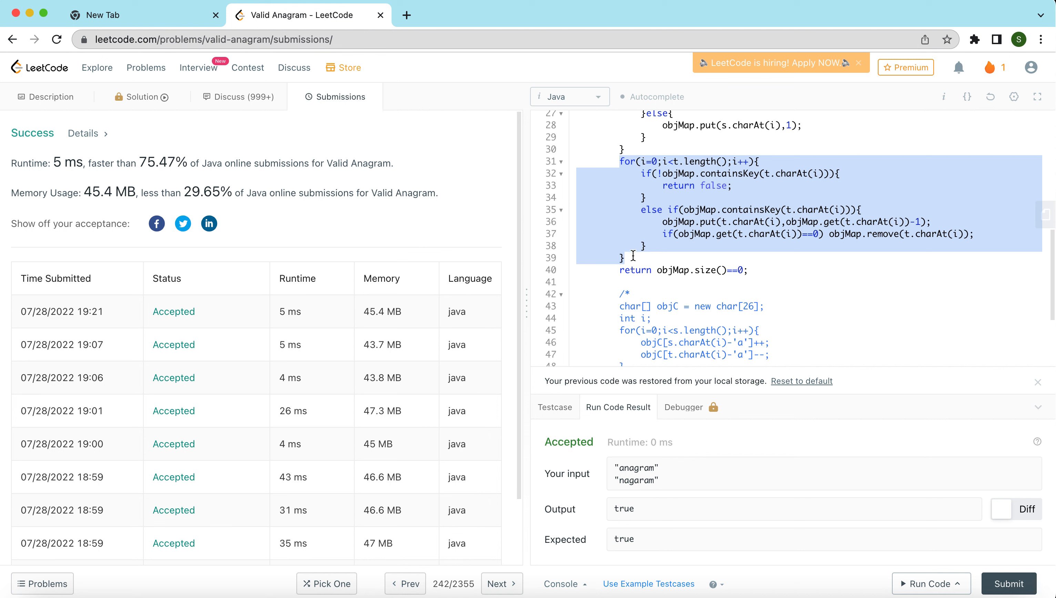
pyautogui.click(629, 257)
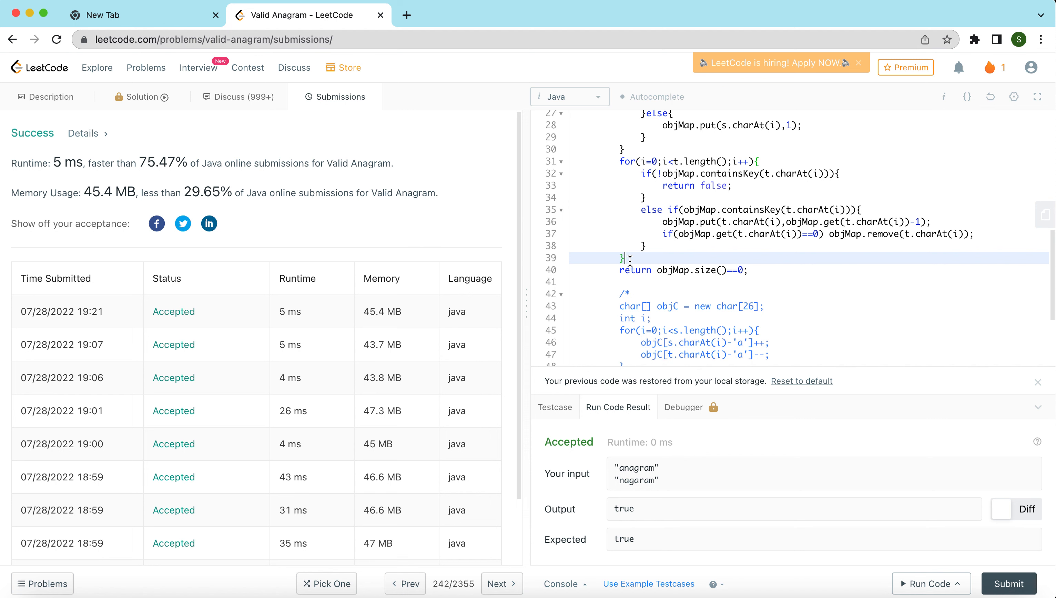
pyautogui.moveTo(717, 257)
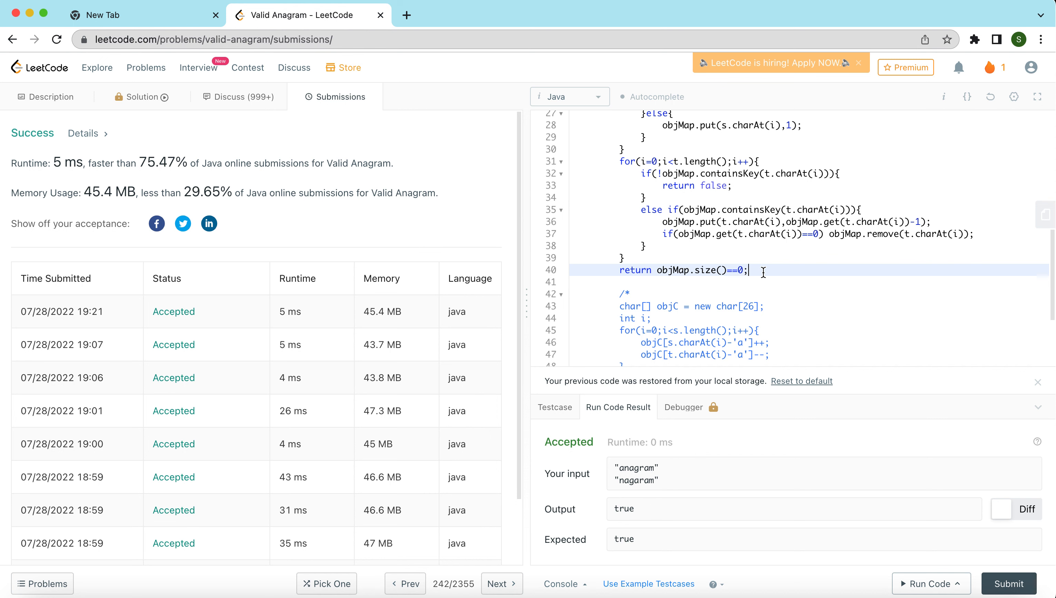
pyautogui.moveTo(849, 361)
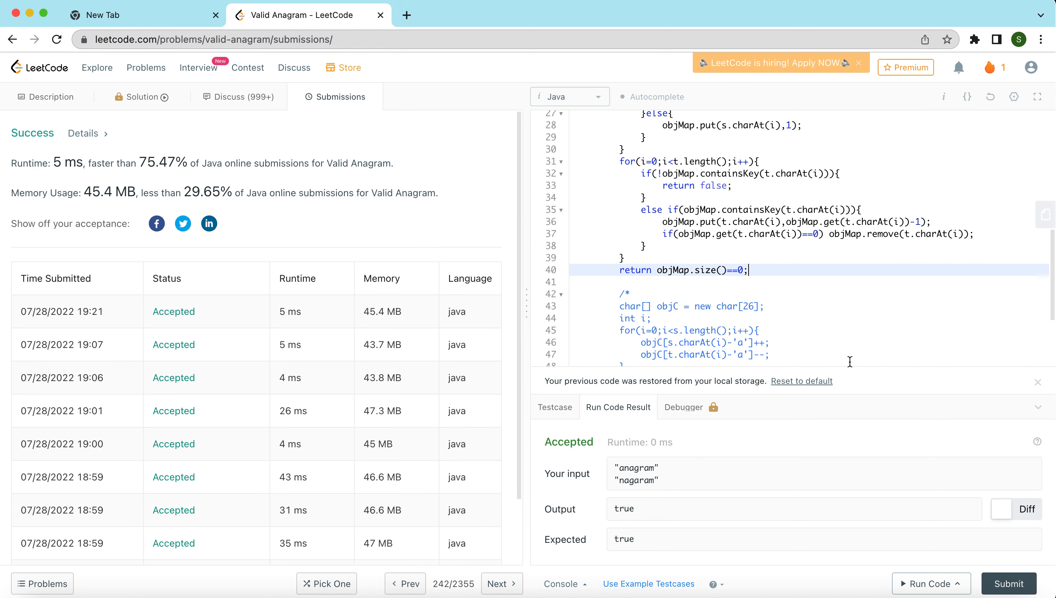
# Run the frequency-map solution on the sample test, getting Accepted with output true
pyautogui.click(929, 584)
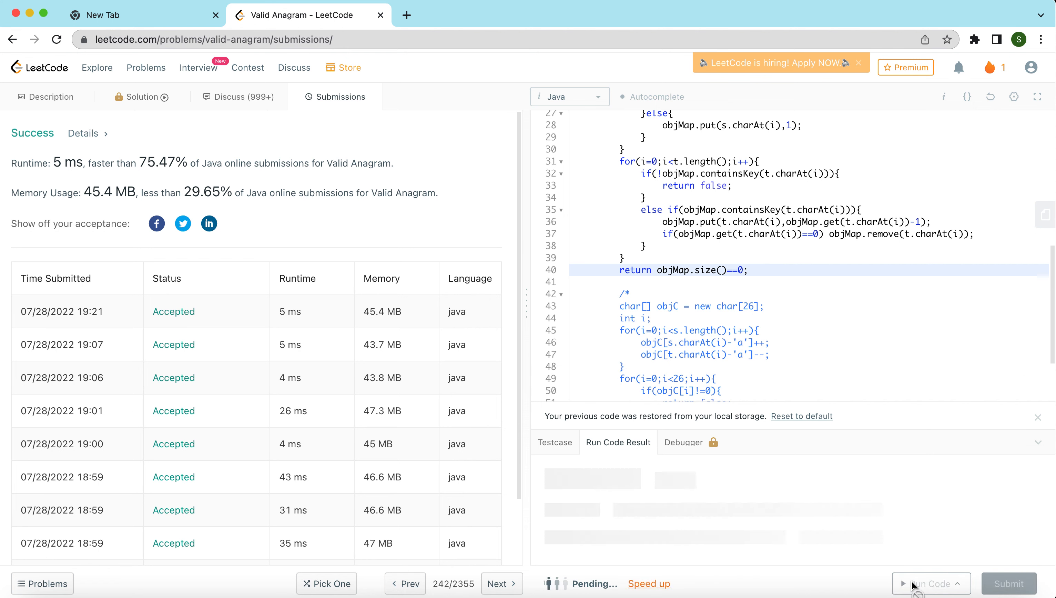
pyautogui.click(928, 583)
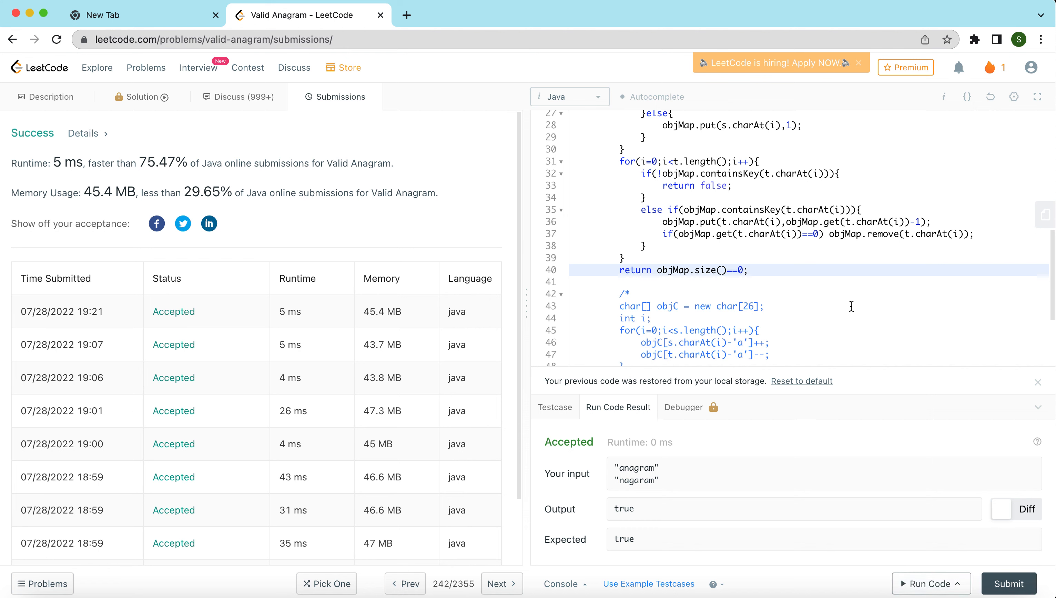
pyautogui.scroll(3)
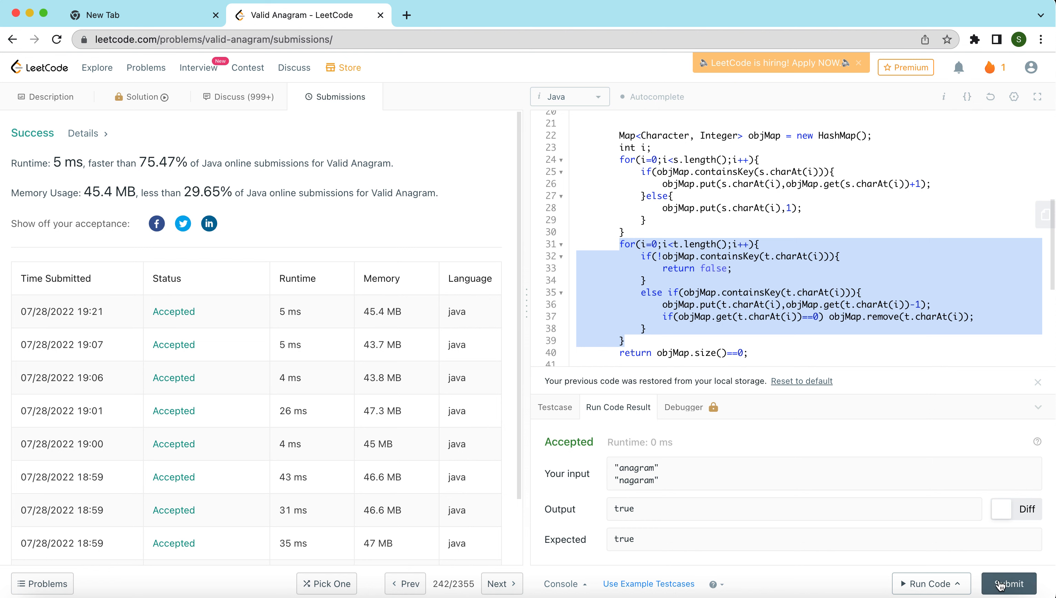
# Submit the frequency-map solution, accepted at 45 ms and 46.7 MB
pyautogui.click(1009, 583)
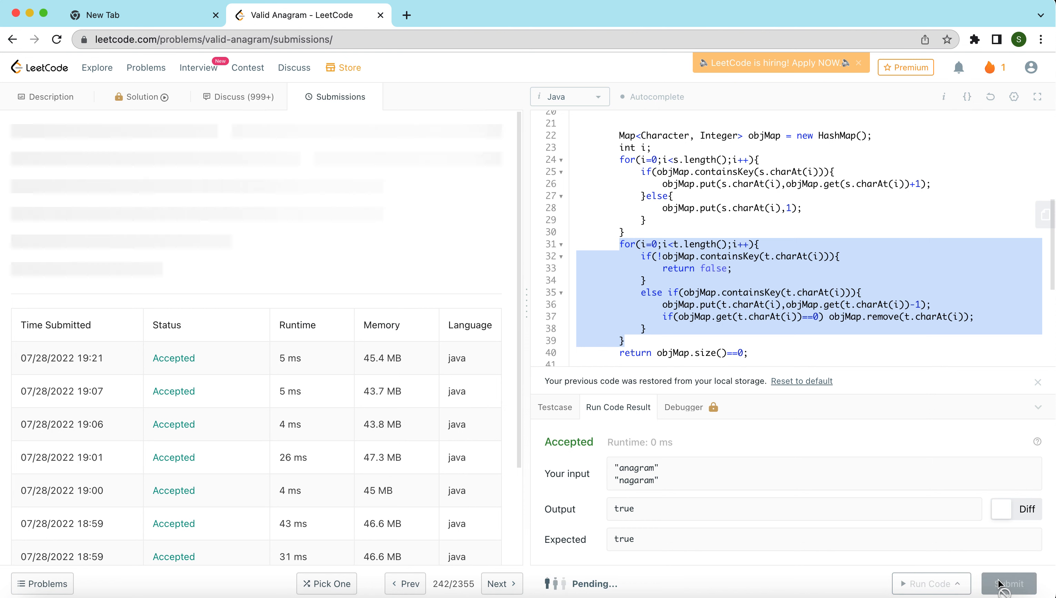
pyautogui.click(1009, 584)
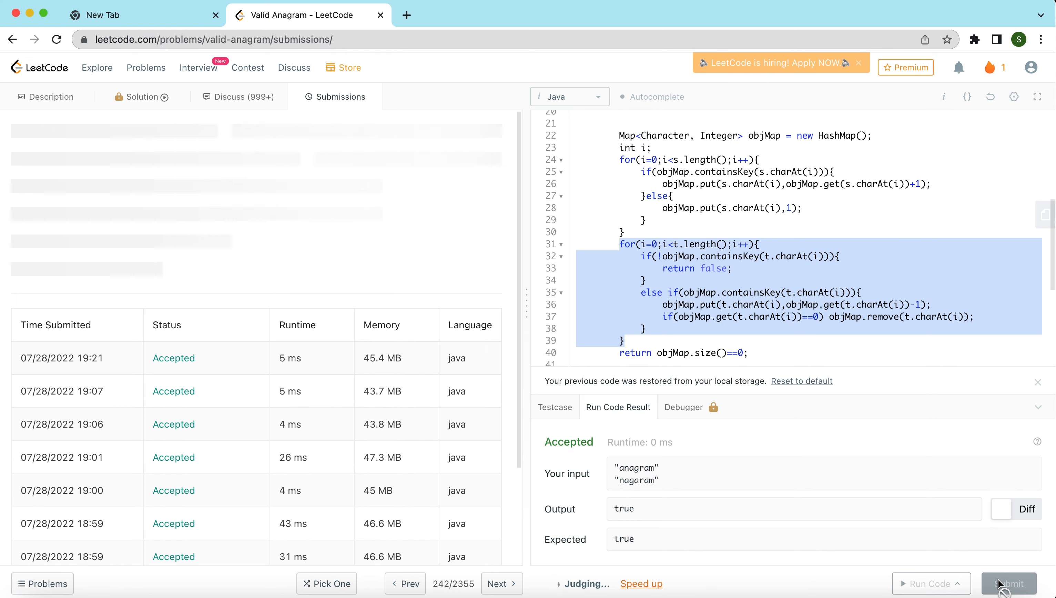
pyautogui.click(1008, 583)
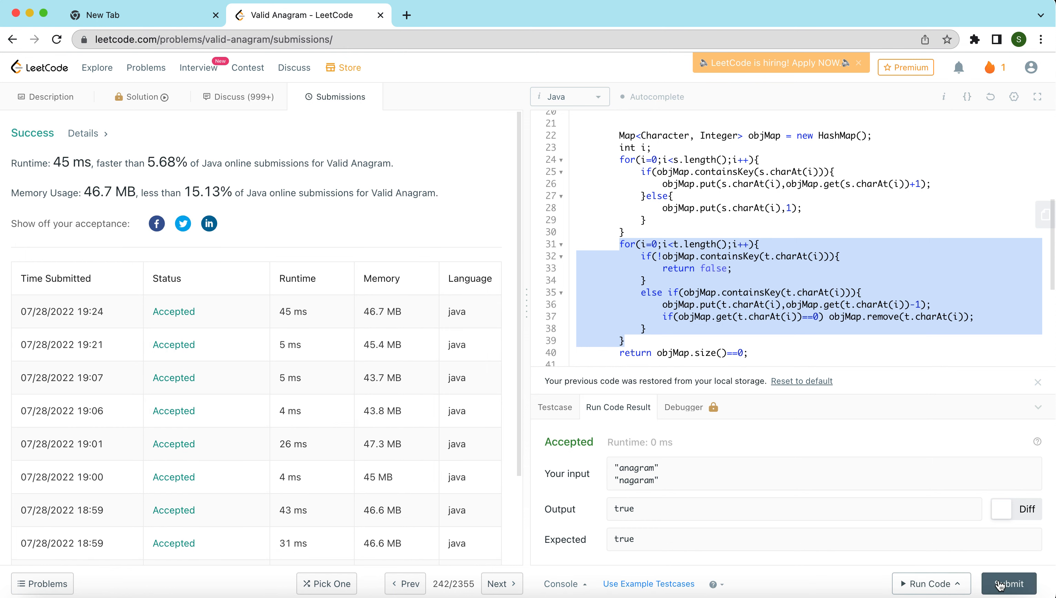
pyautogui.moveTo(619, 428)
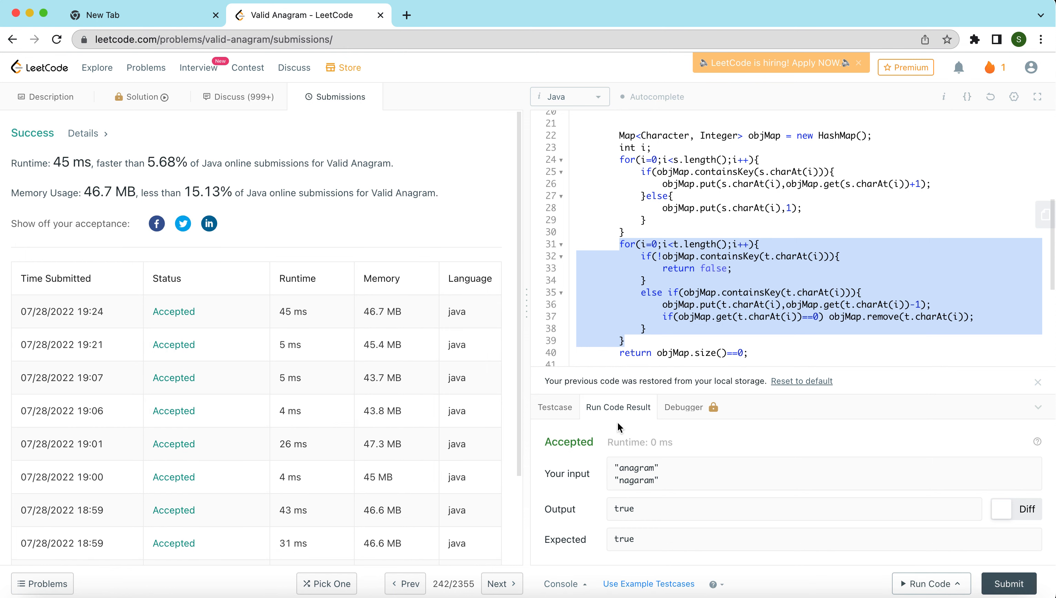
pyautogui.moveTo(291, 314)
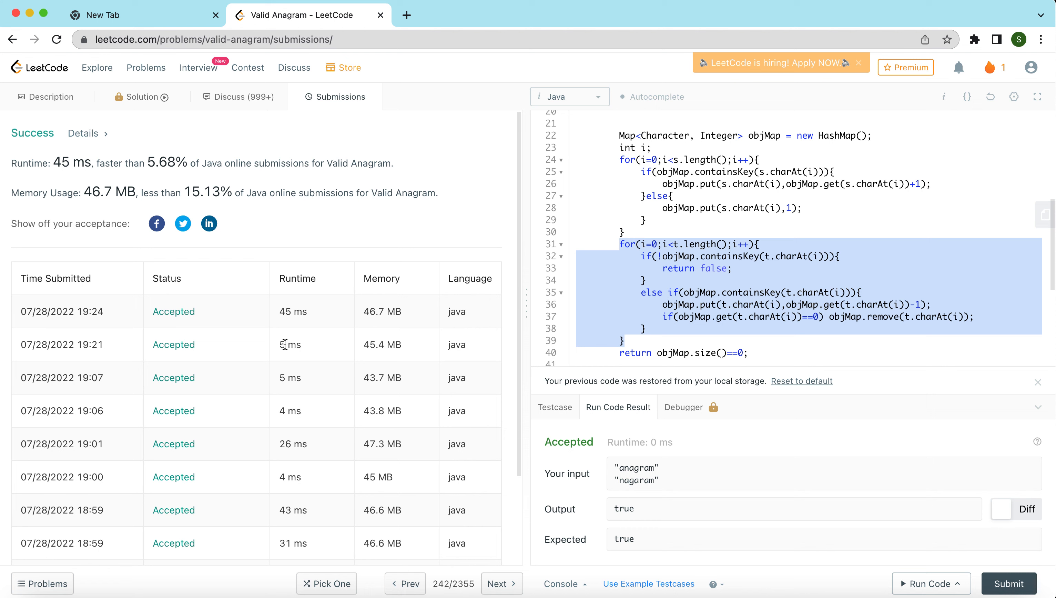
# Place a closing */ on the line after 'return objMap.size()==0;' of the frequency-map solution
pyautogui.click(623, 232)
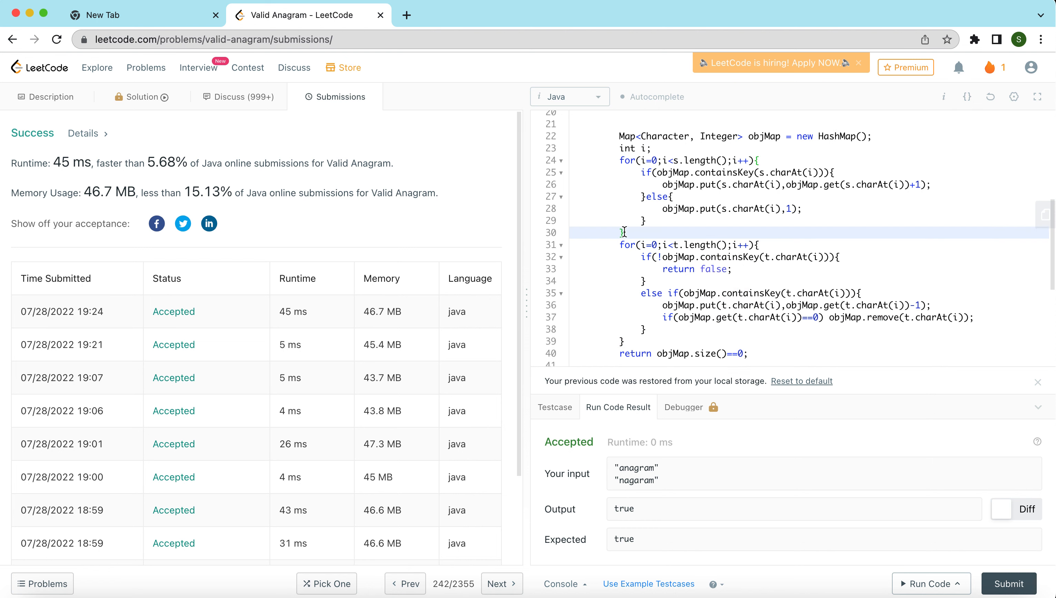
pyautogui.scroll(3)
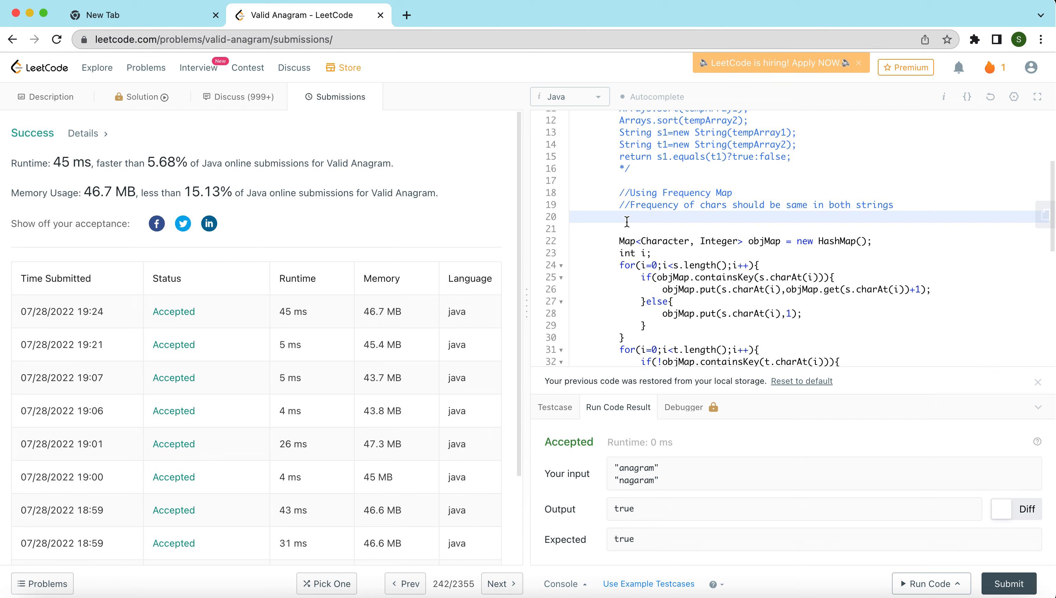
pyautogui.scroll(-3)
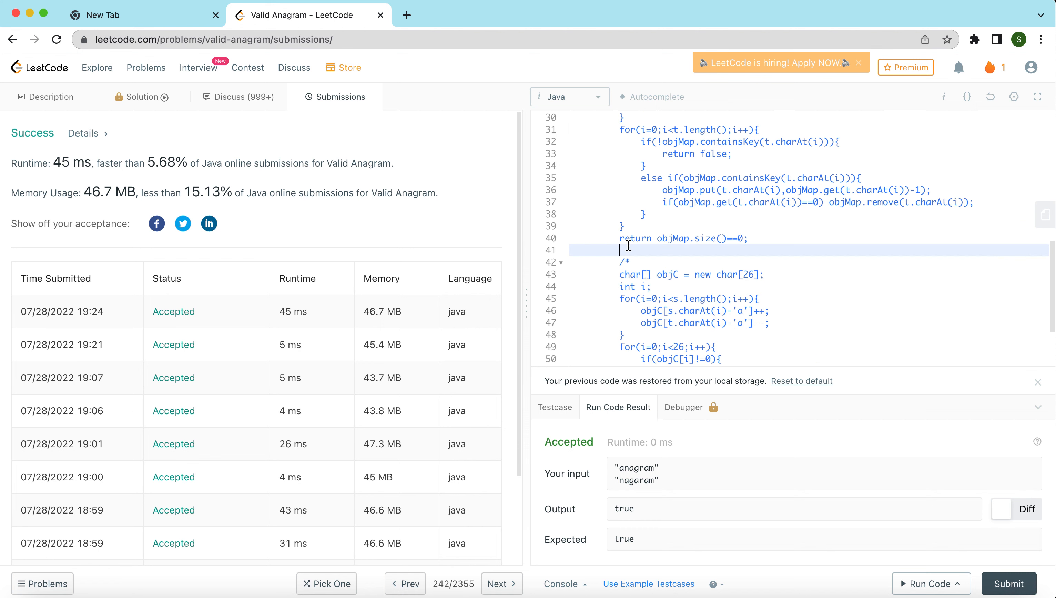
pyautogui.write('*/')
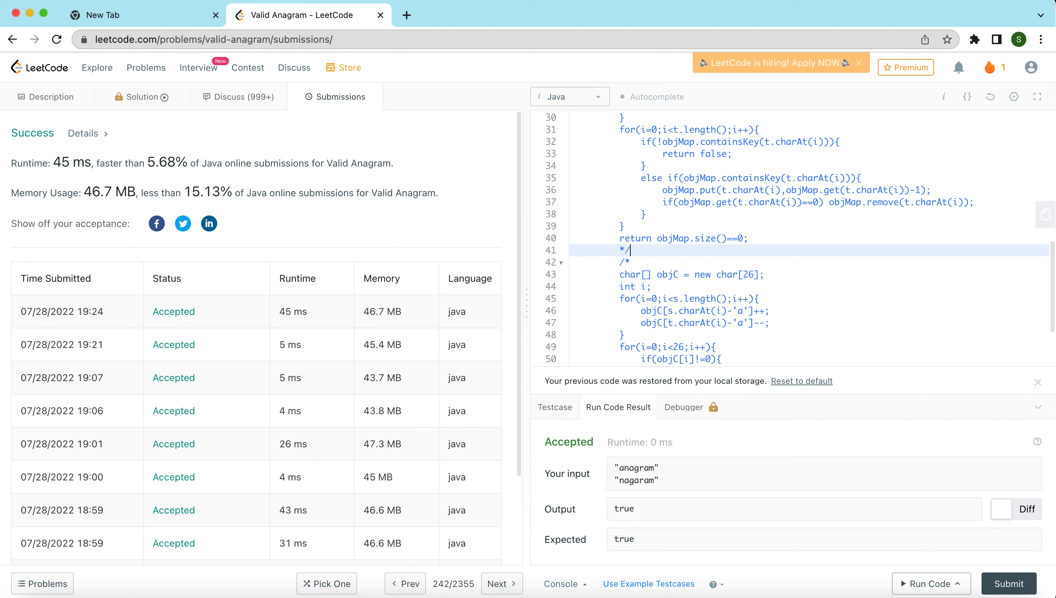